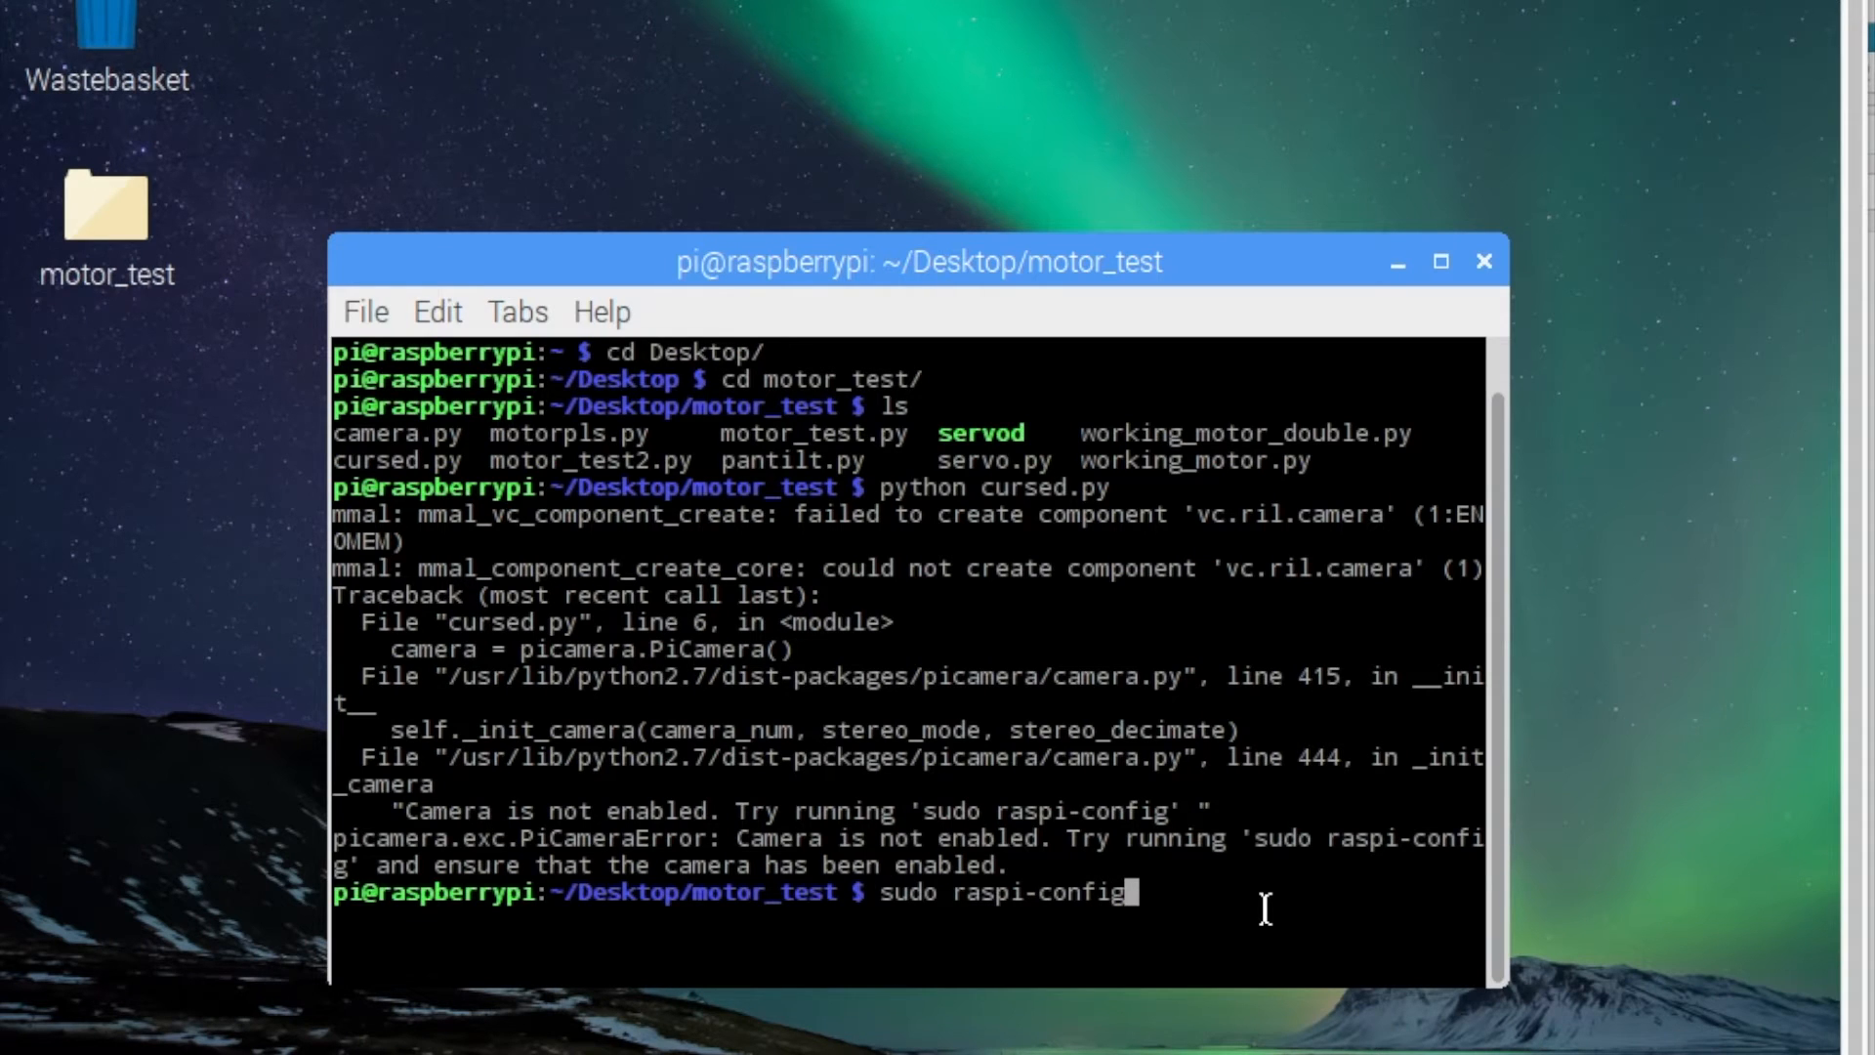
- Correct the command to 'sudo raspi-config' and run it to launch the configuration tool
key(BackSpace)
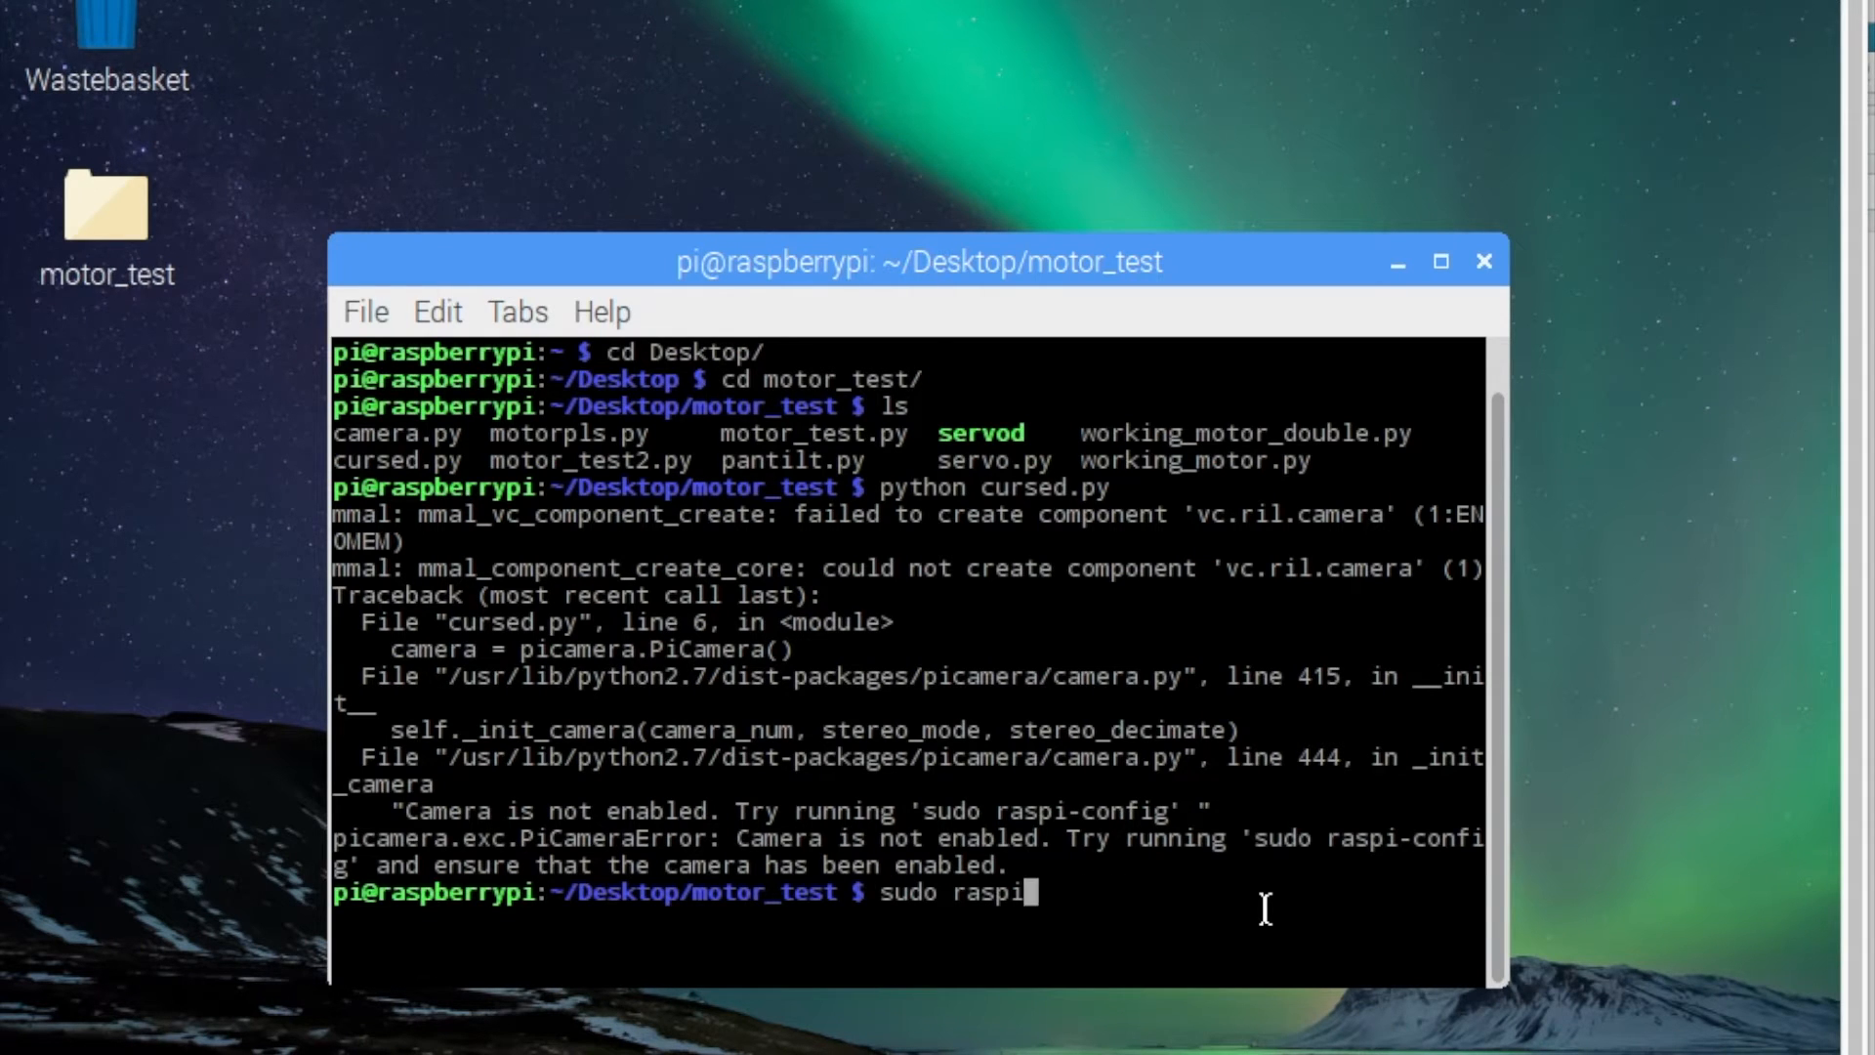
key(BackSpace)
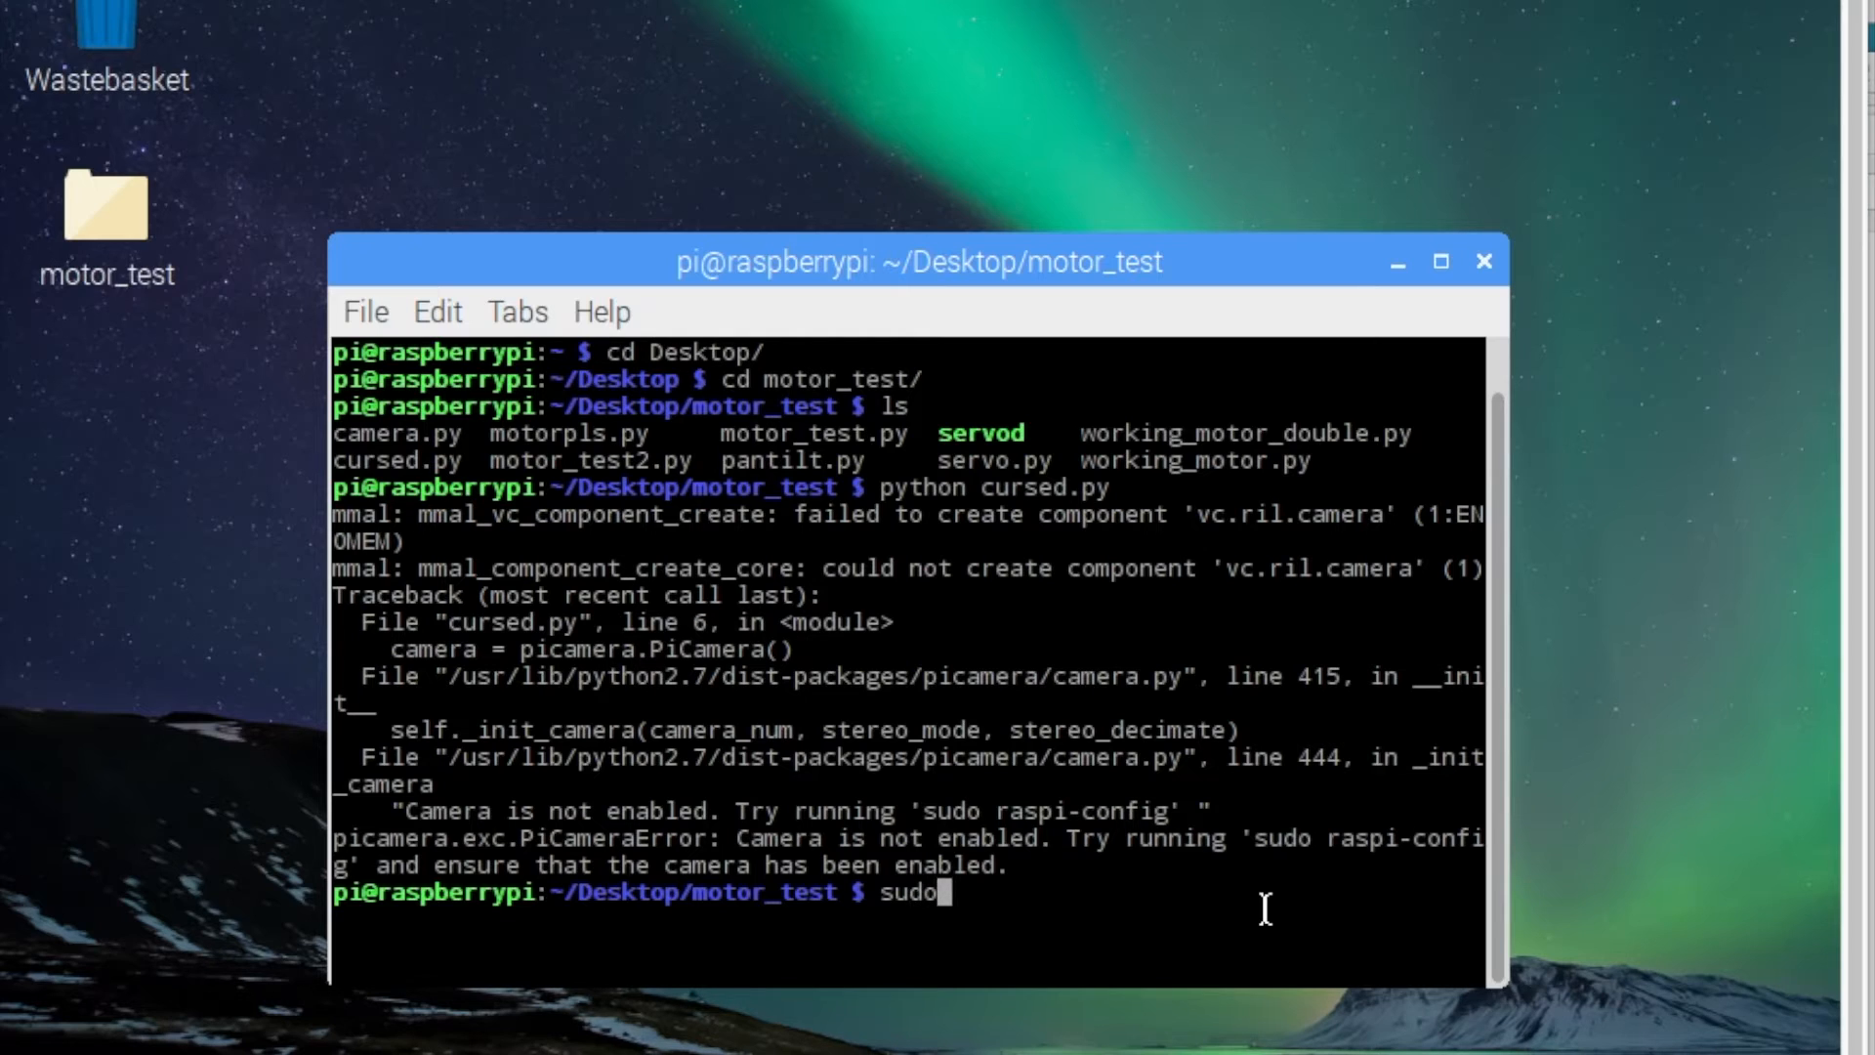
text(raspi-)
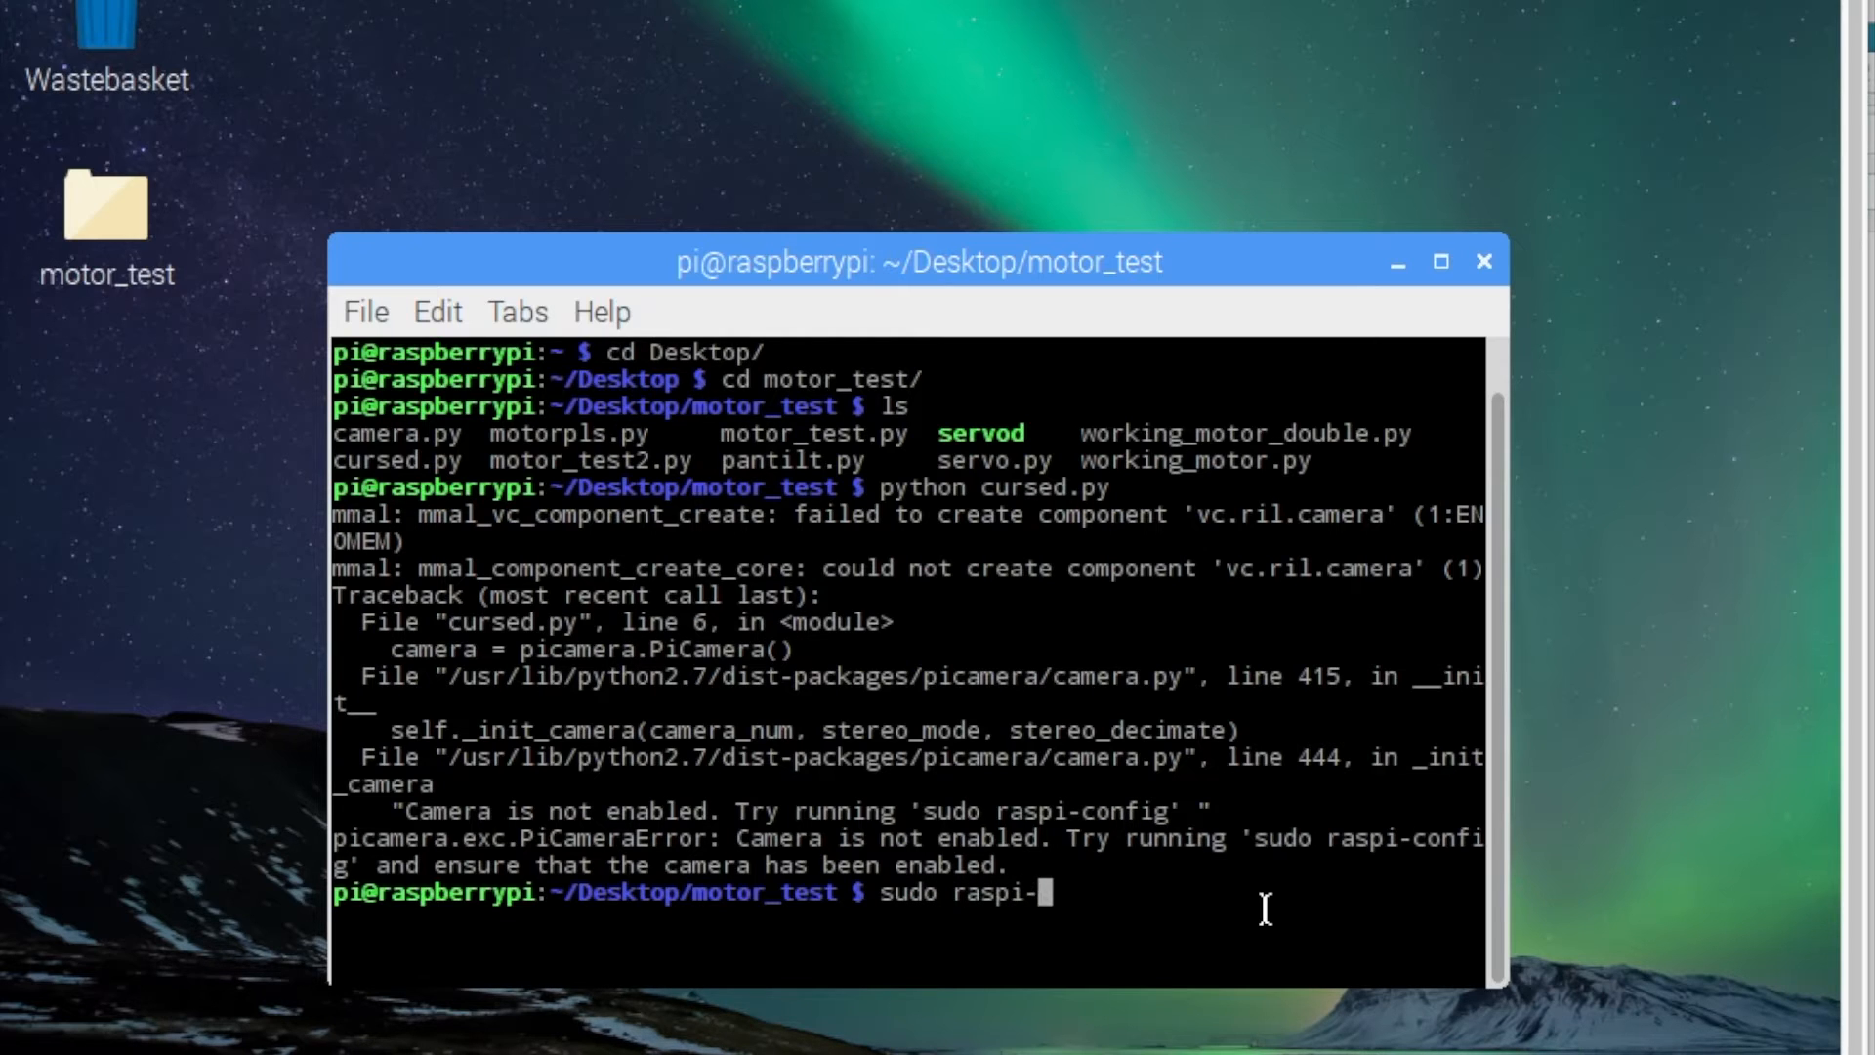
key(Return)
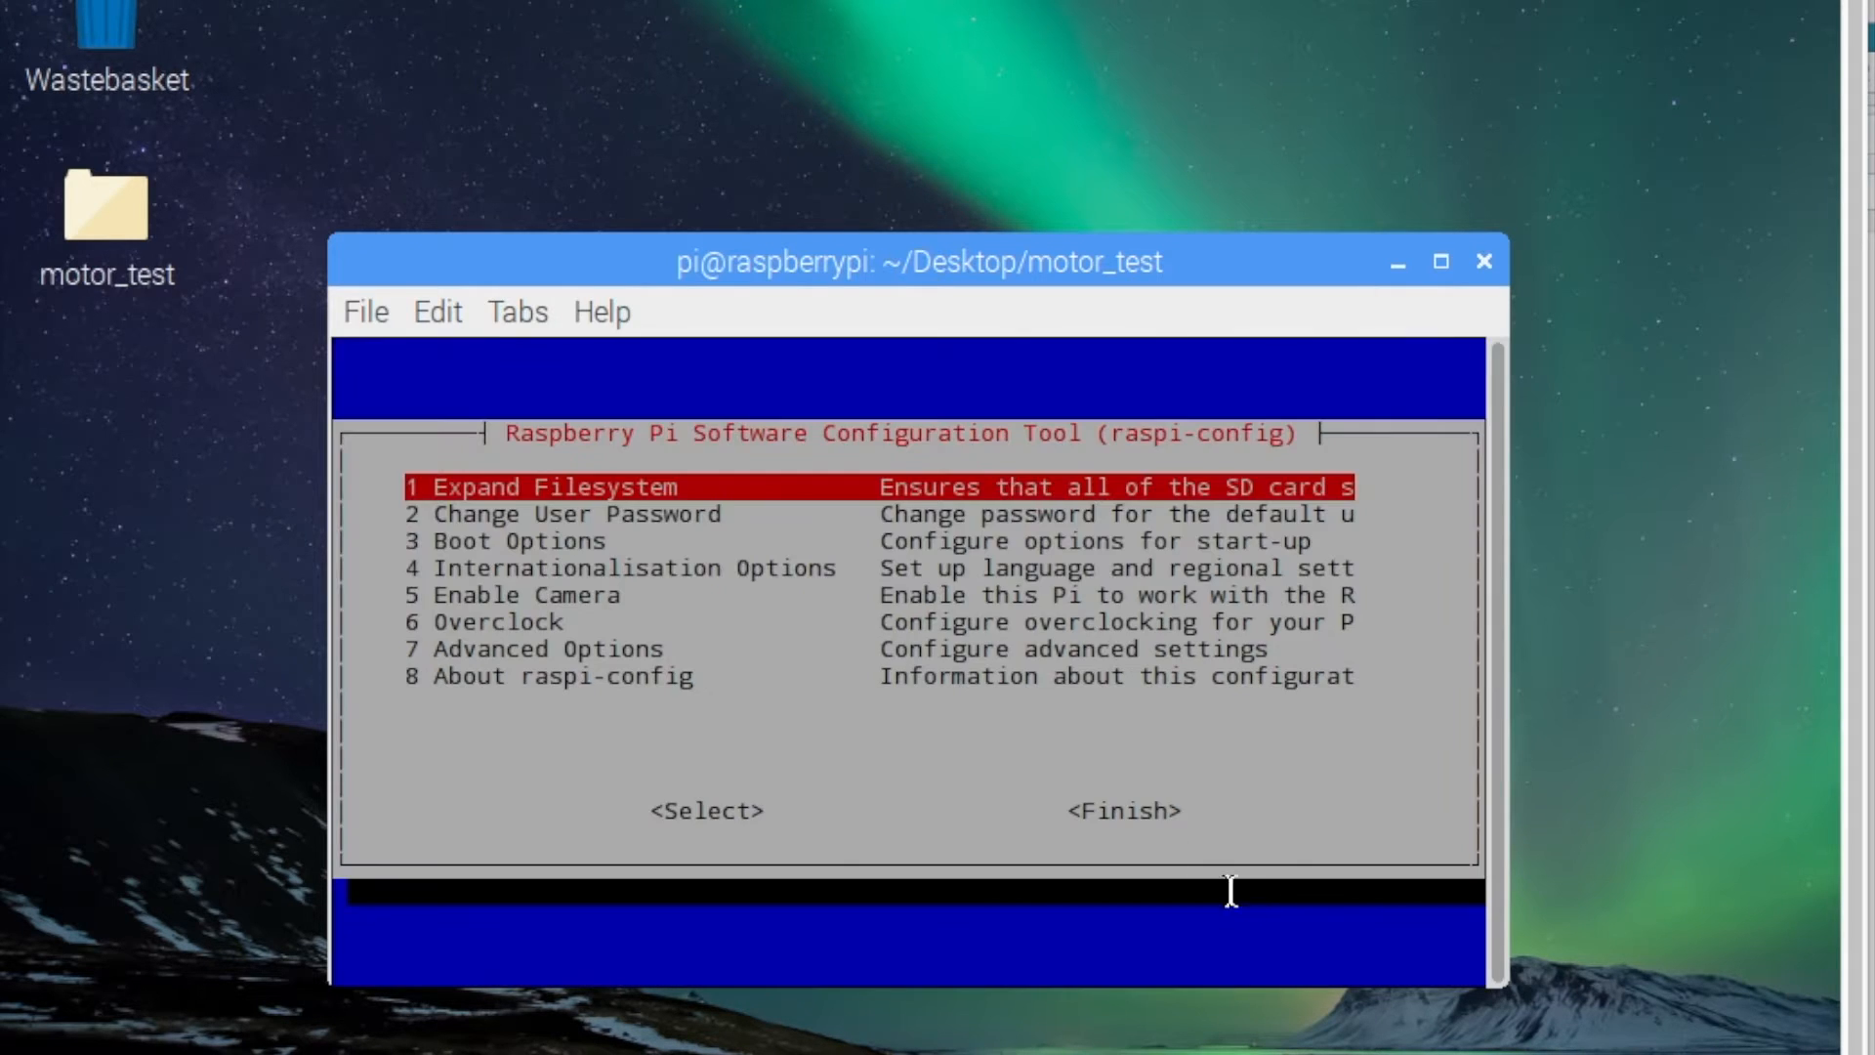
- Enable the camera via '5 Enable Camera', confirm, finish and reboot the Pi now
key(Down)
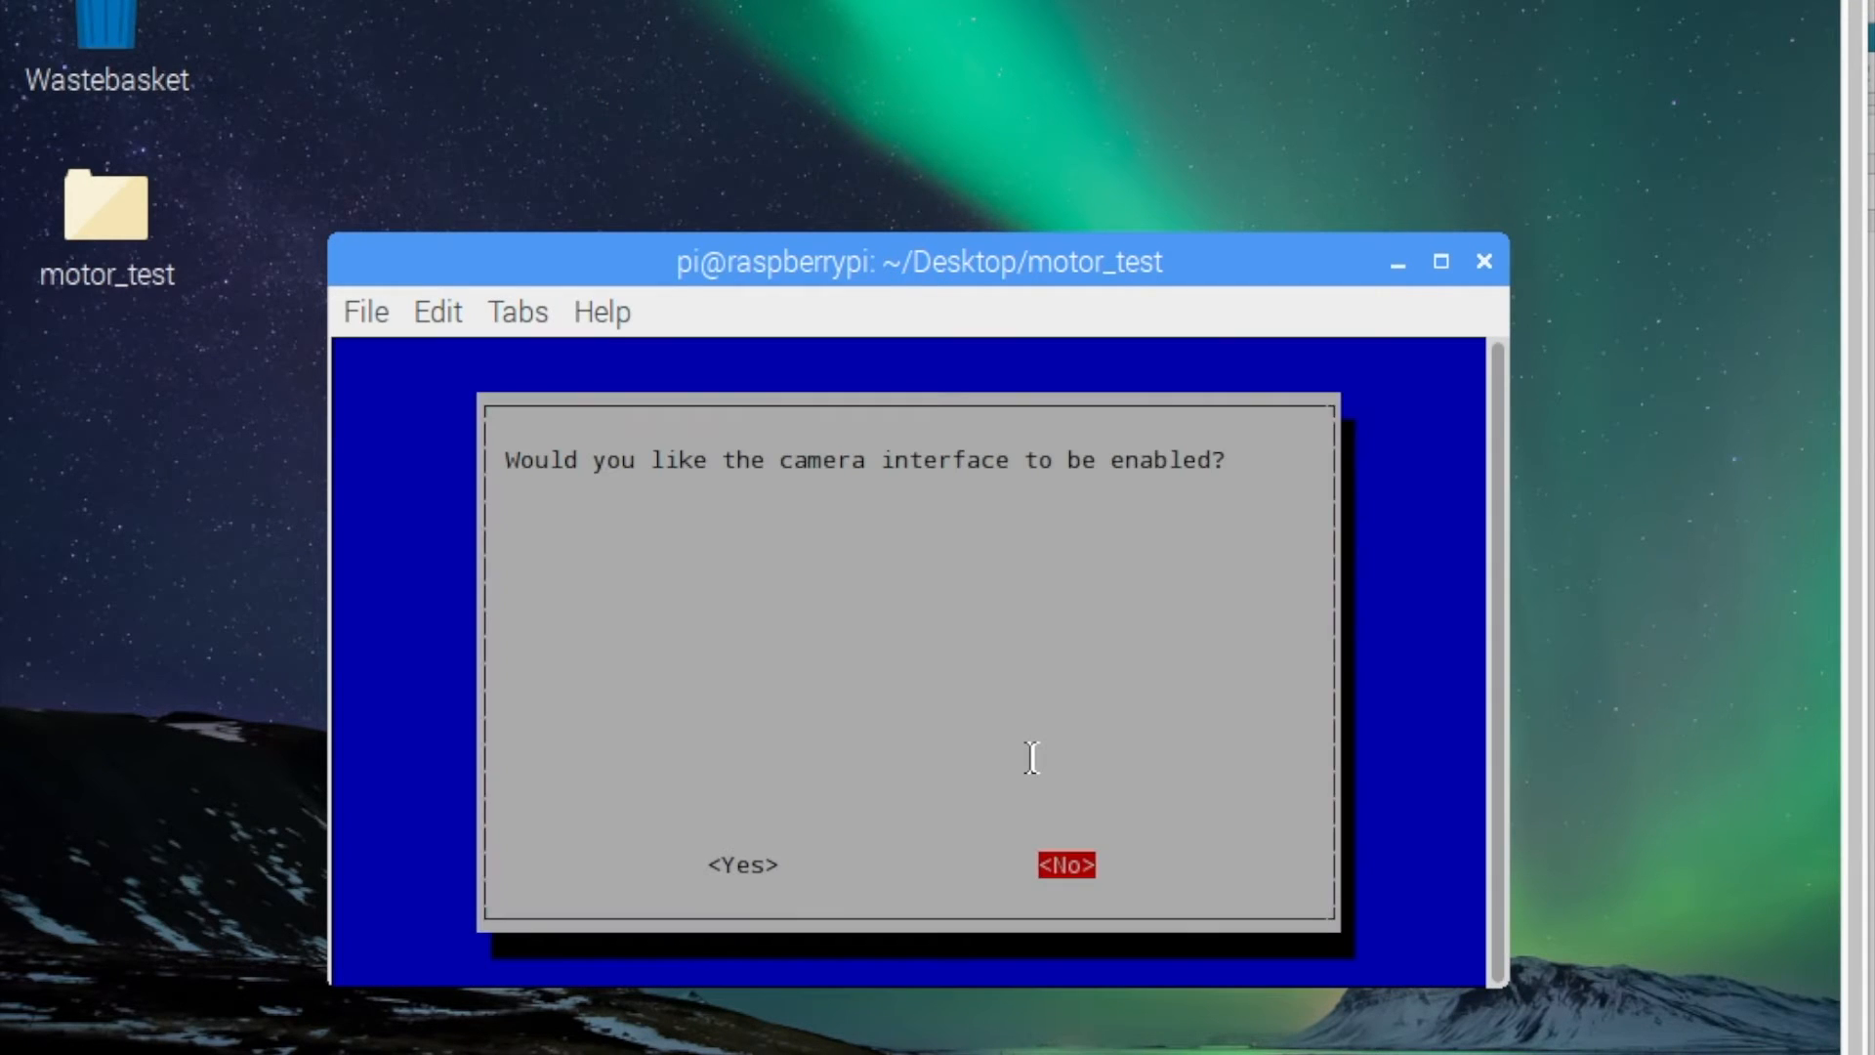
click(738, 863)
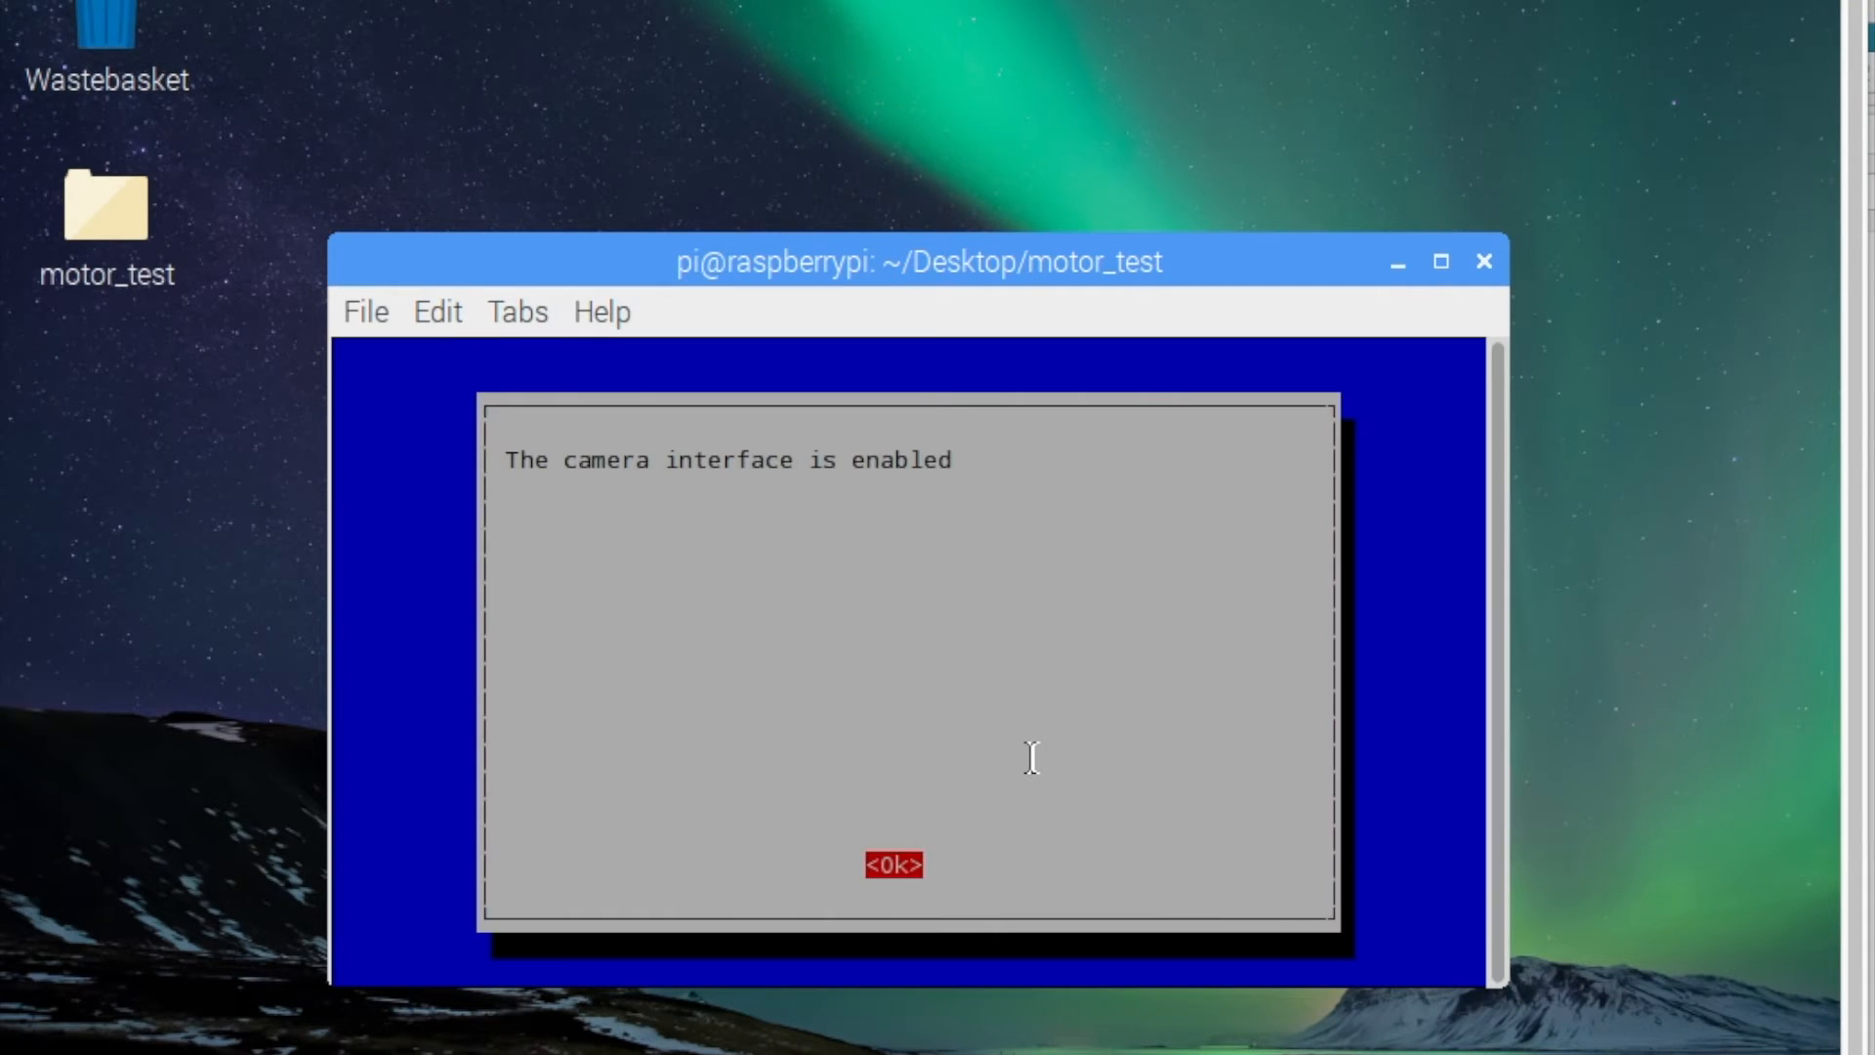
click(892, 863)
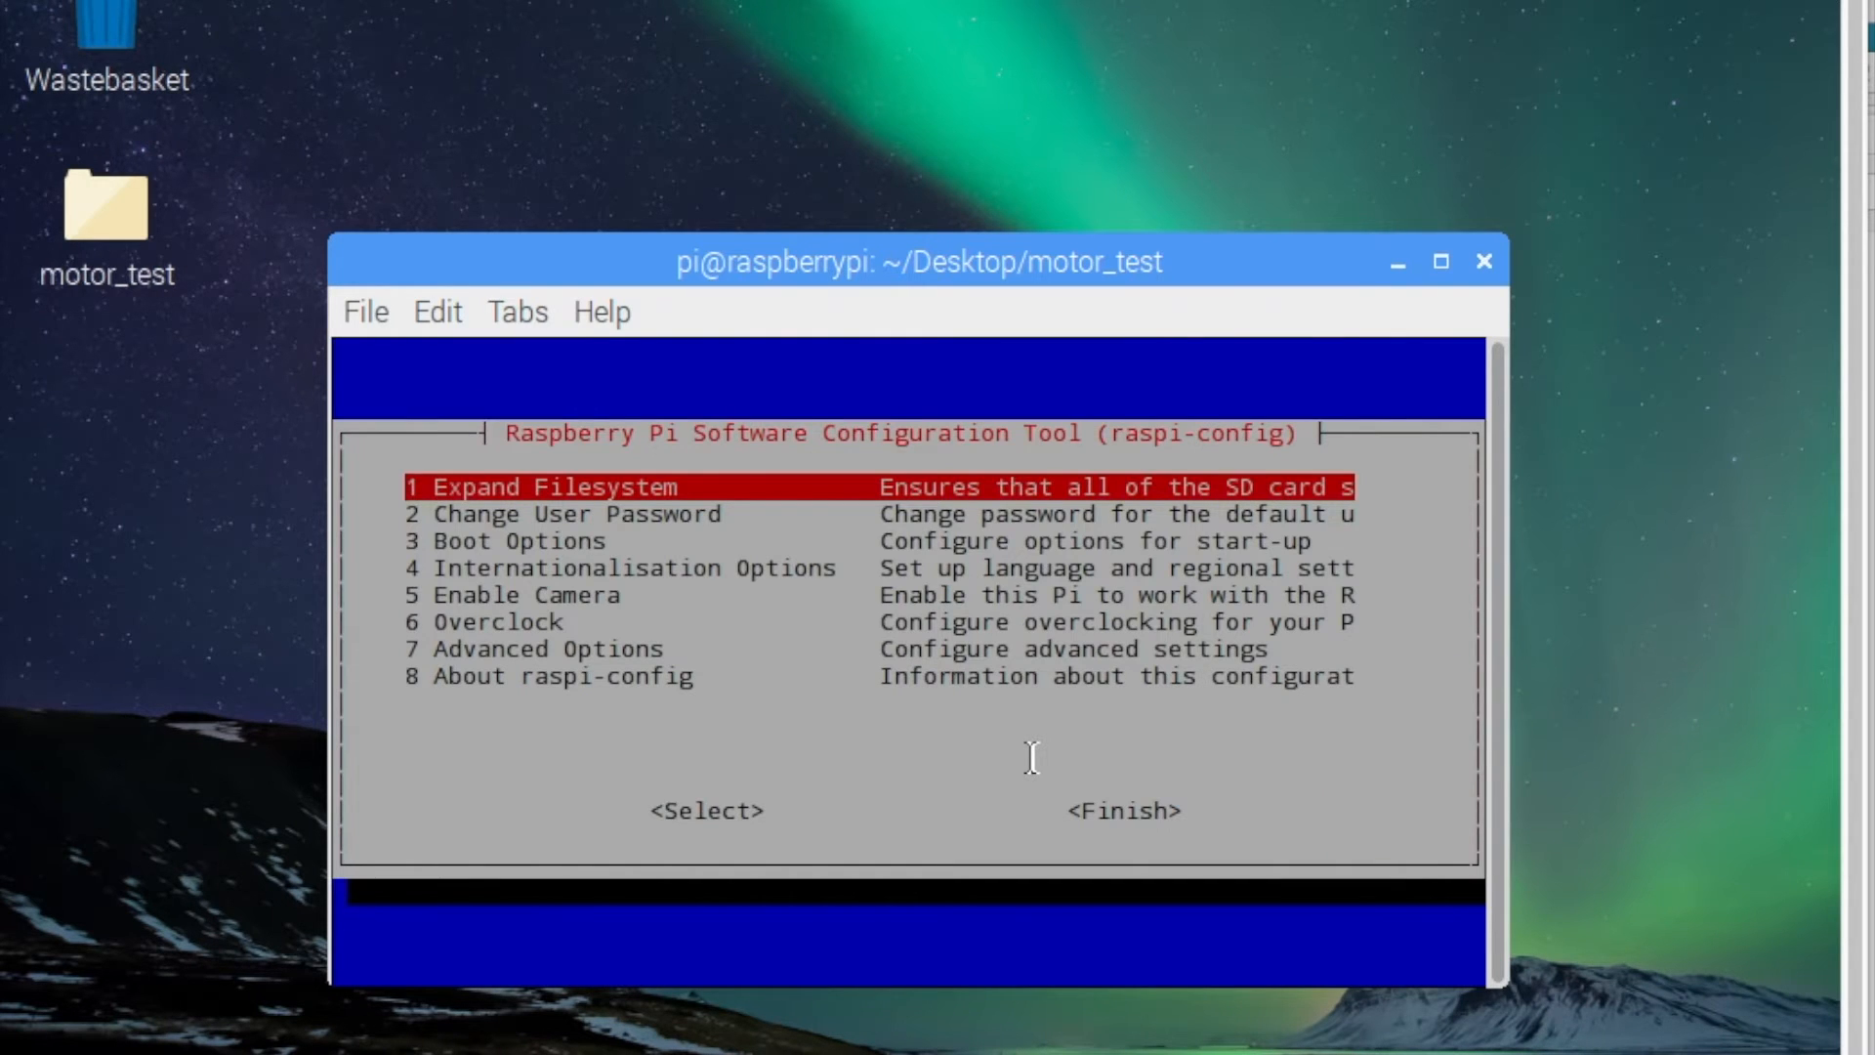
key(Tab)
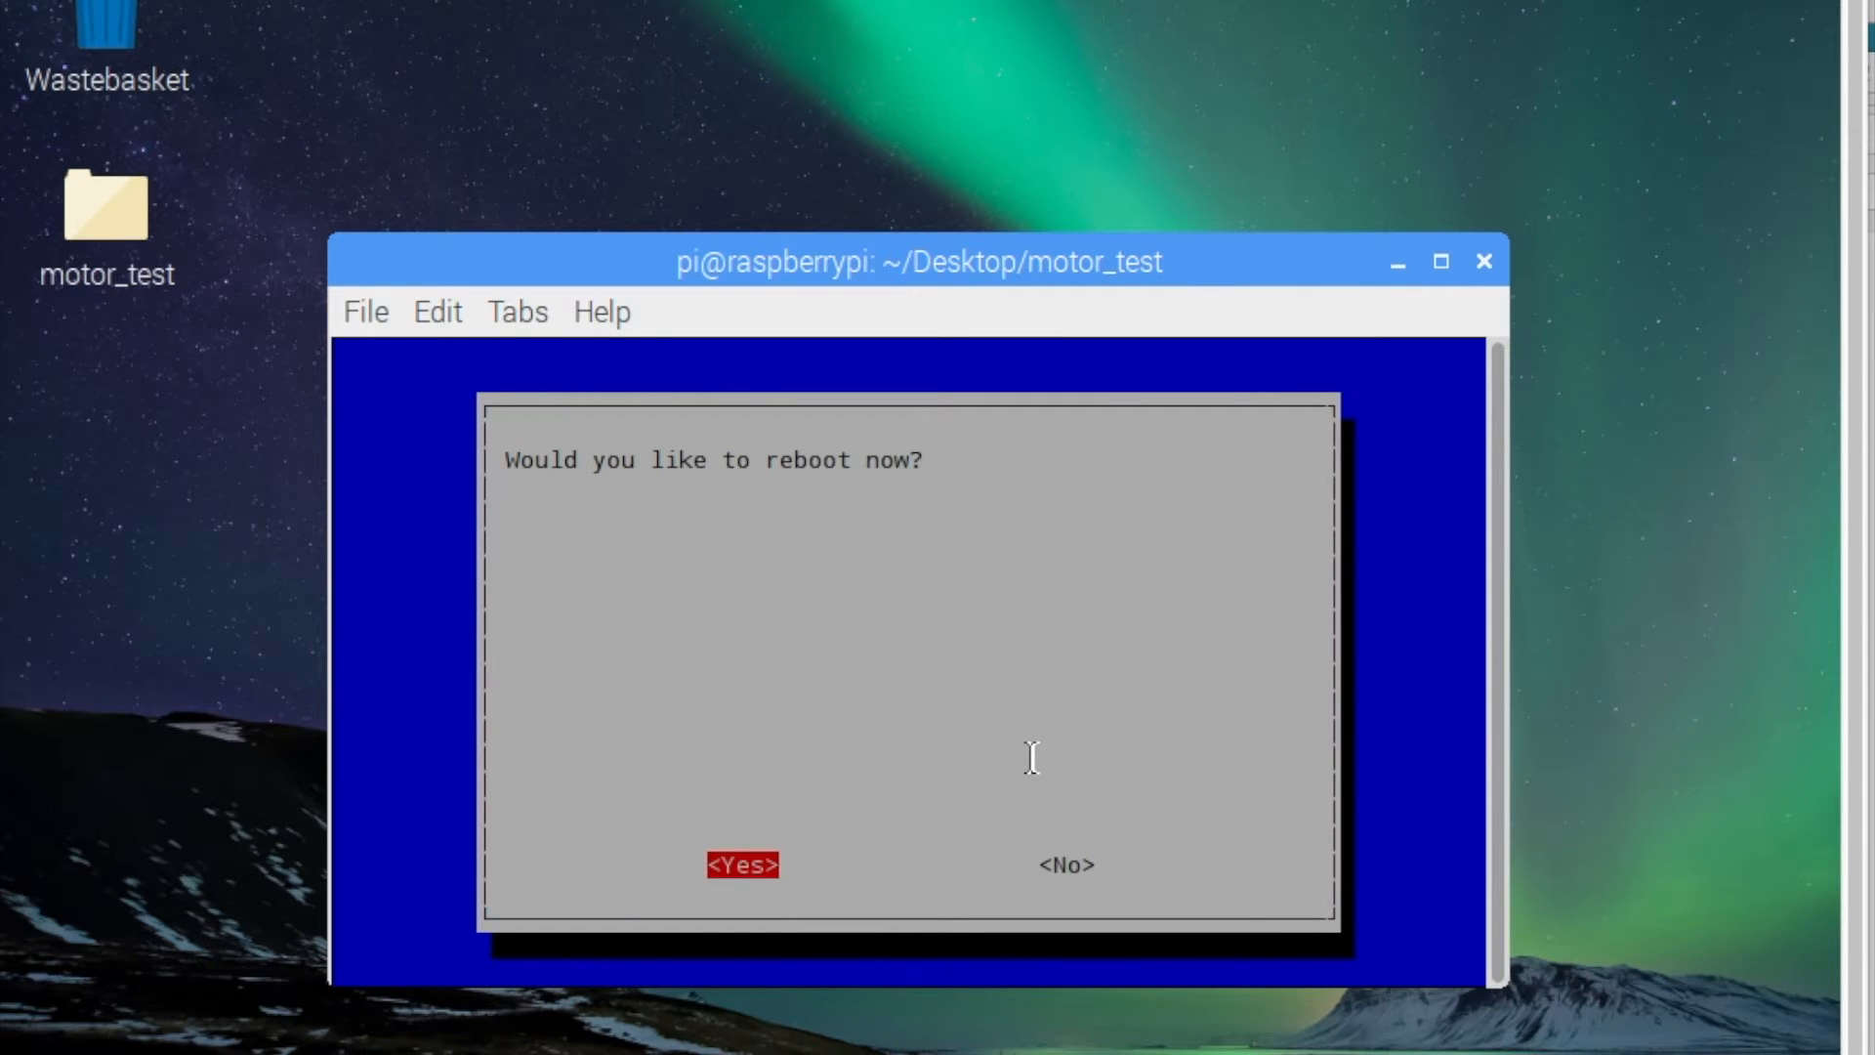
click(742, 865)
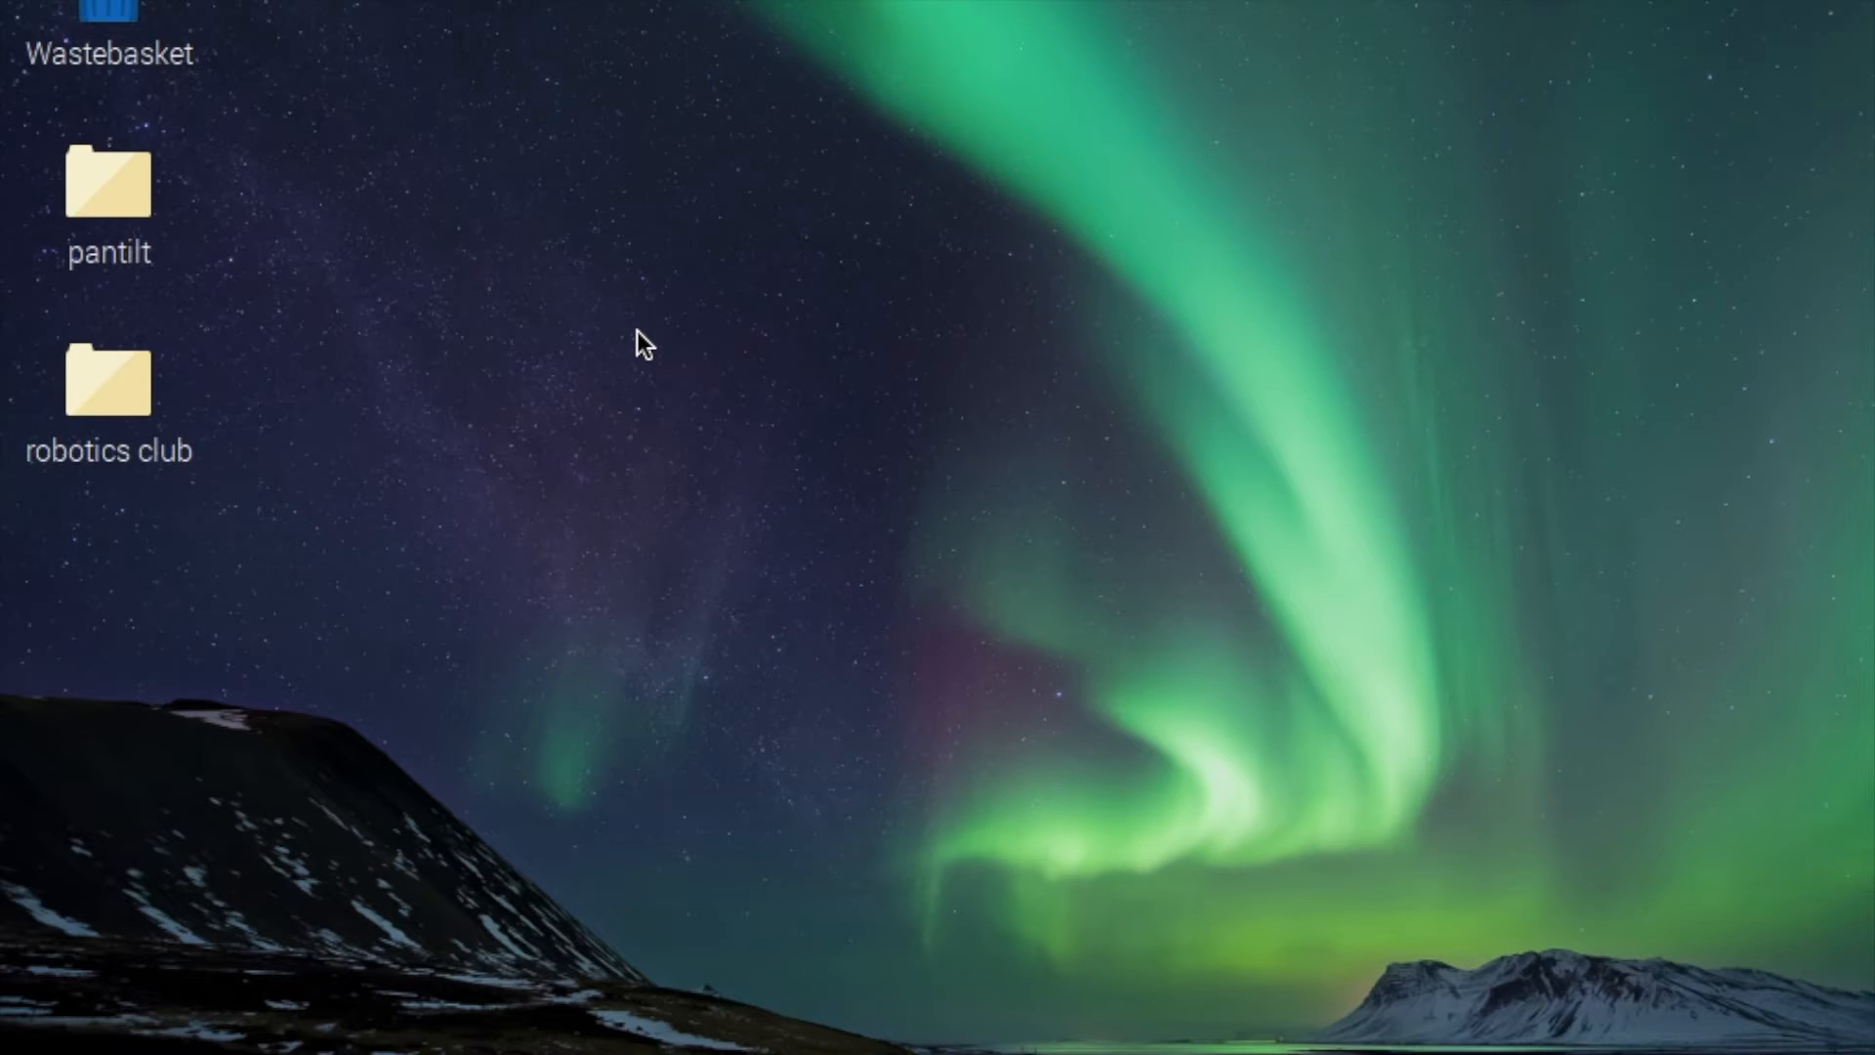
mouse_move(427, 264)
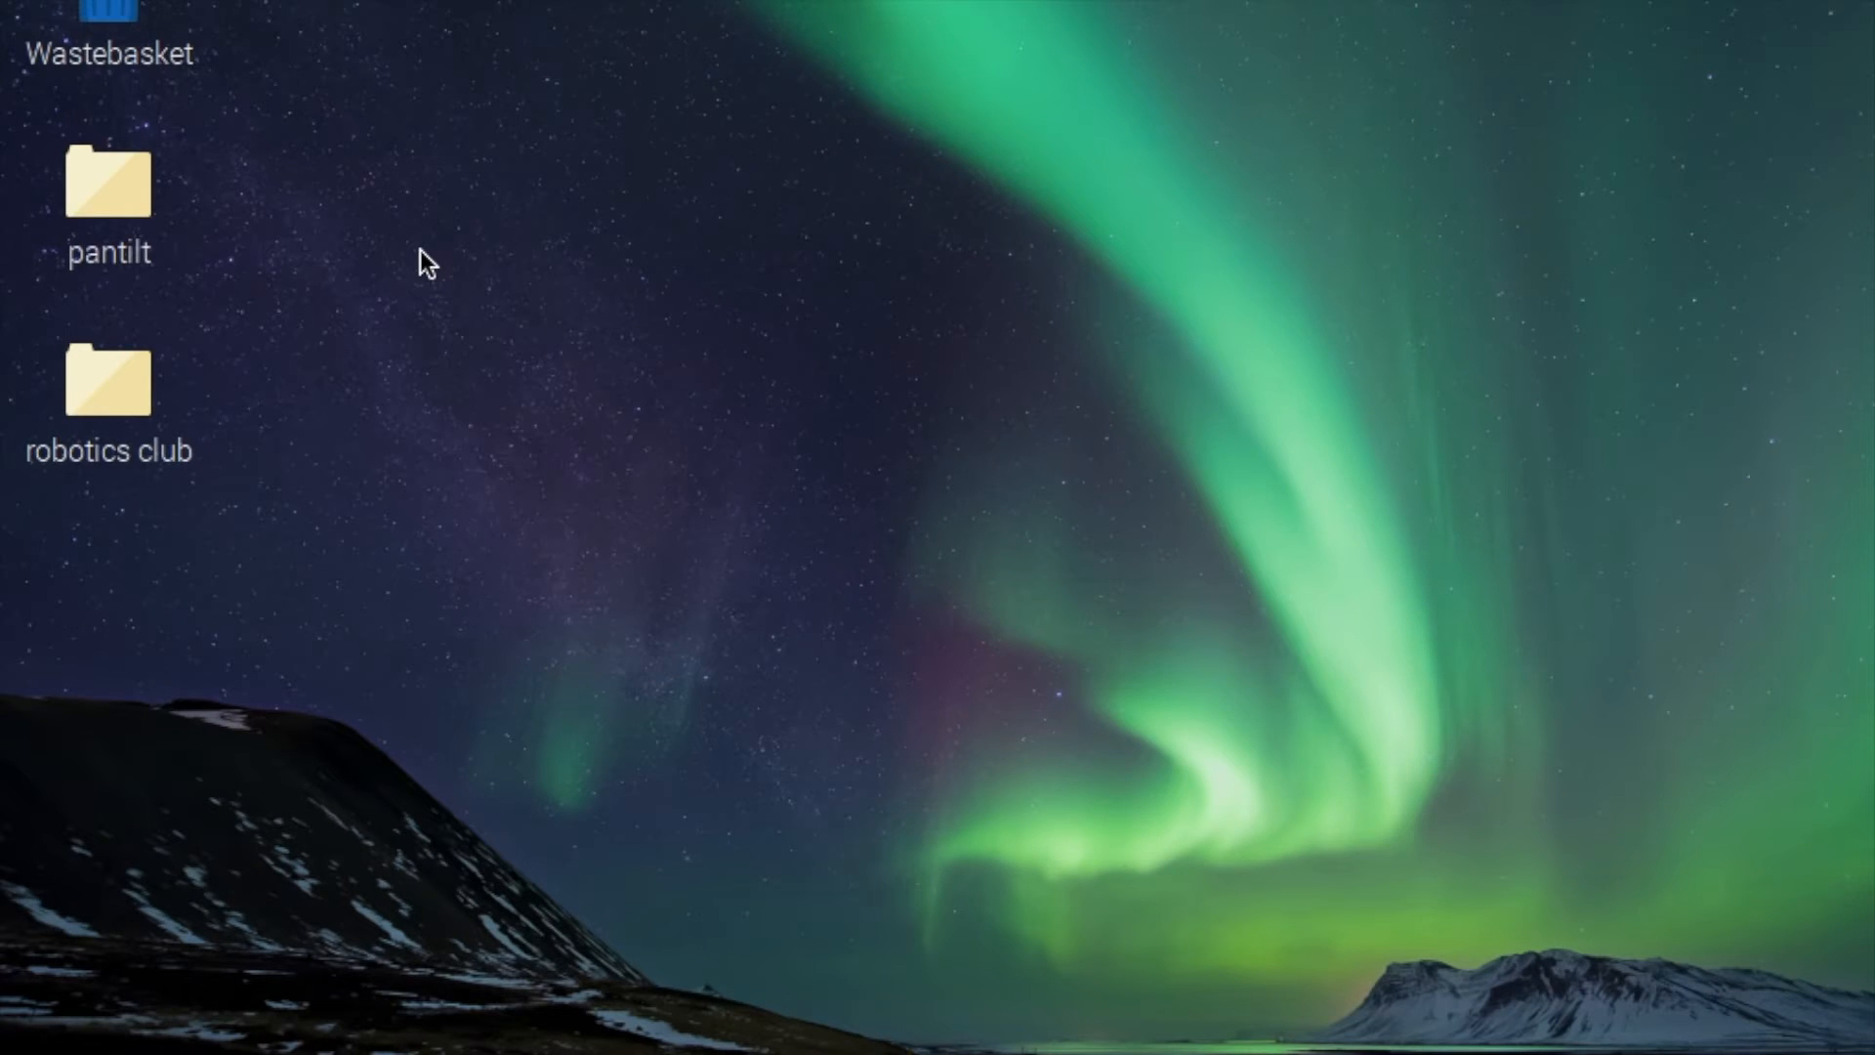
- Open a terminal in the desktop's pantilt folder via 'Open in Terminal'
right_click(107, 180)
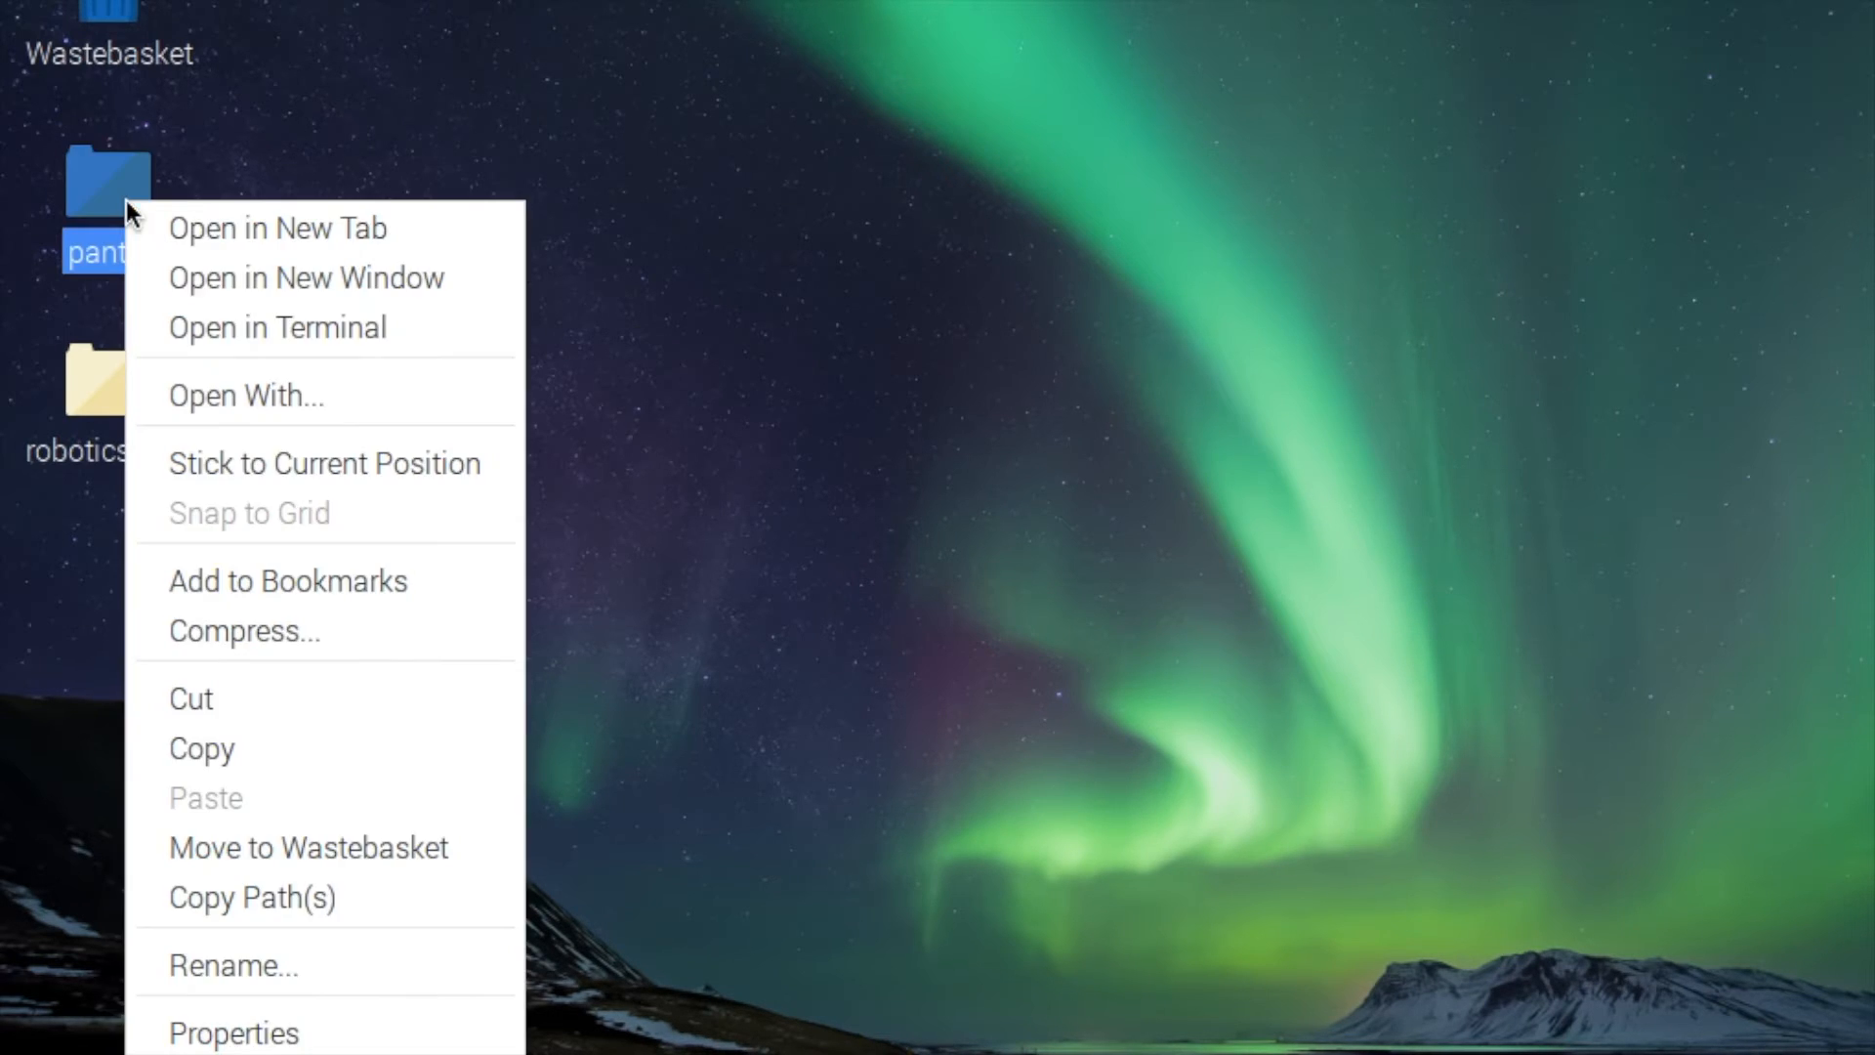
mouse_move(263, 334)
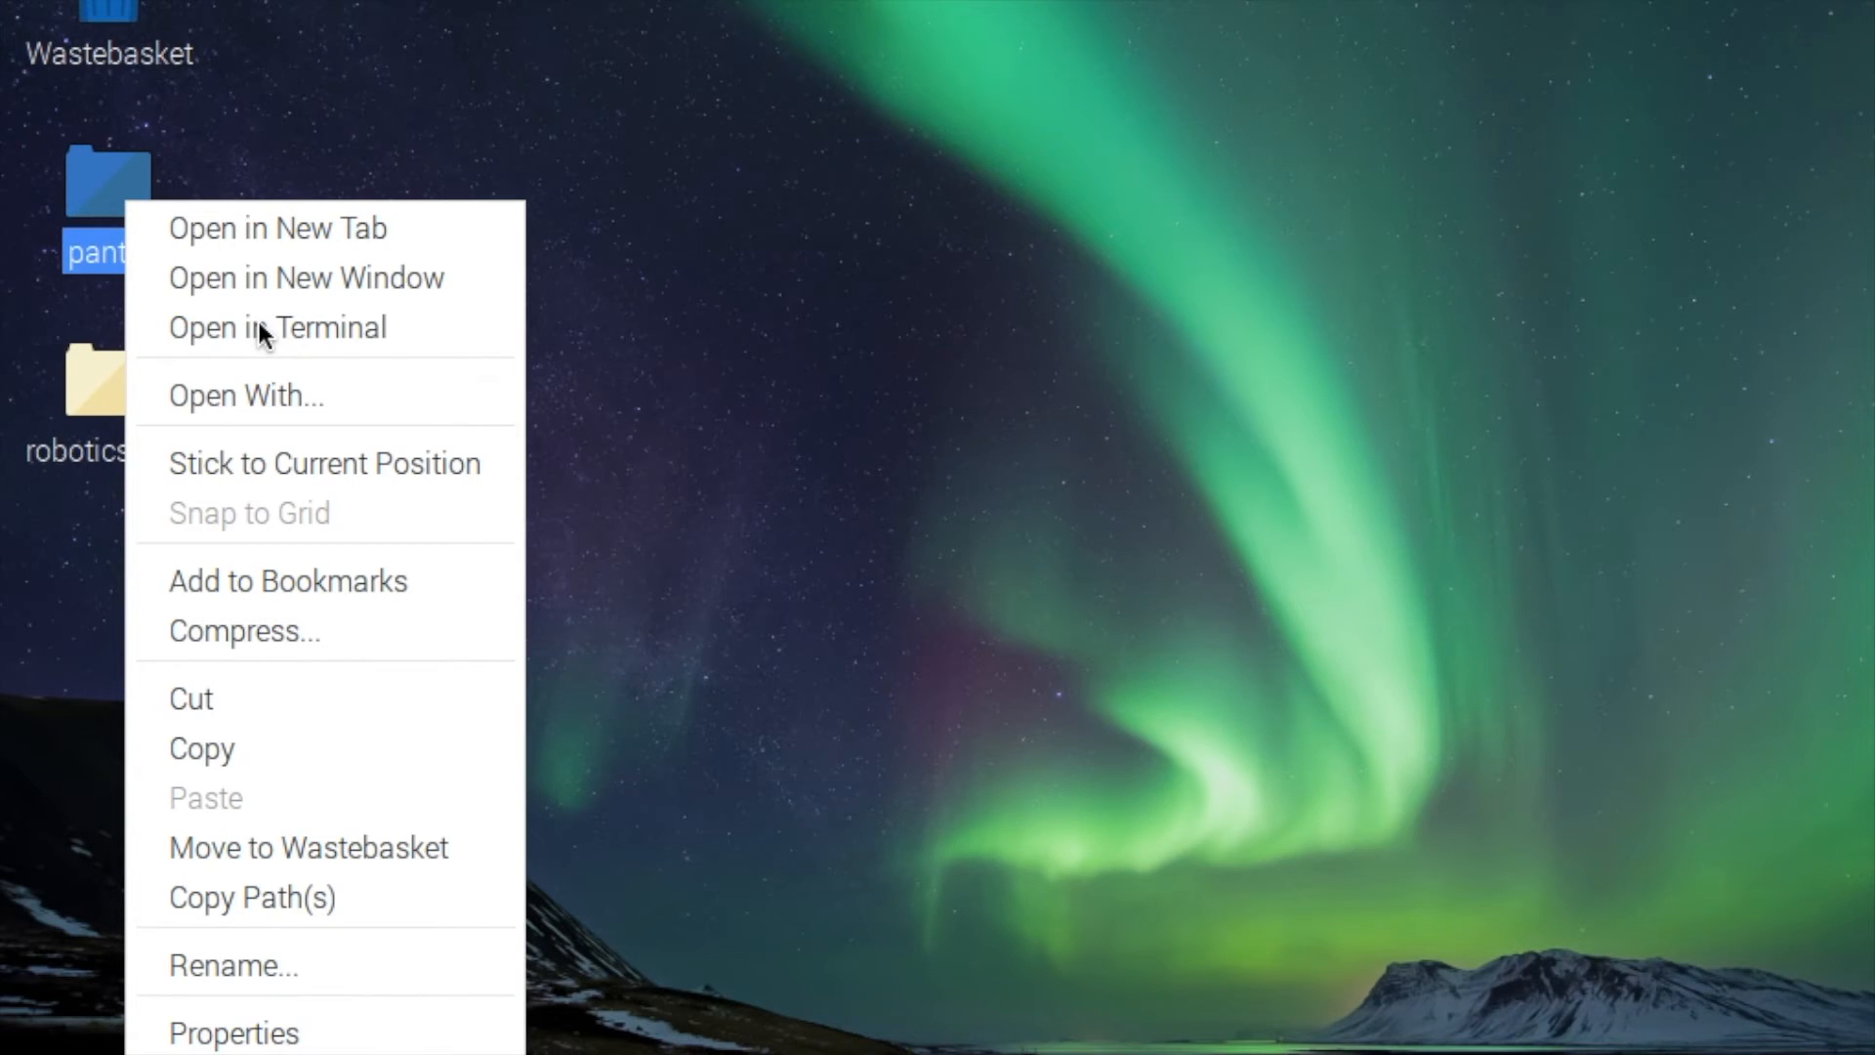
click(276, 326)
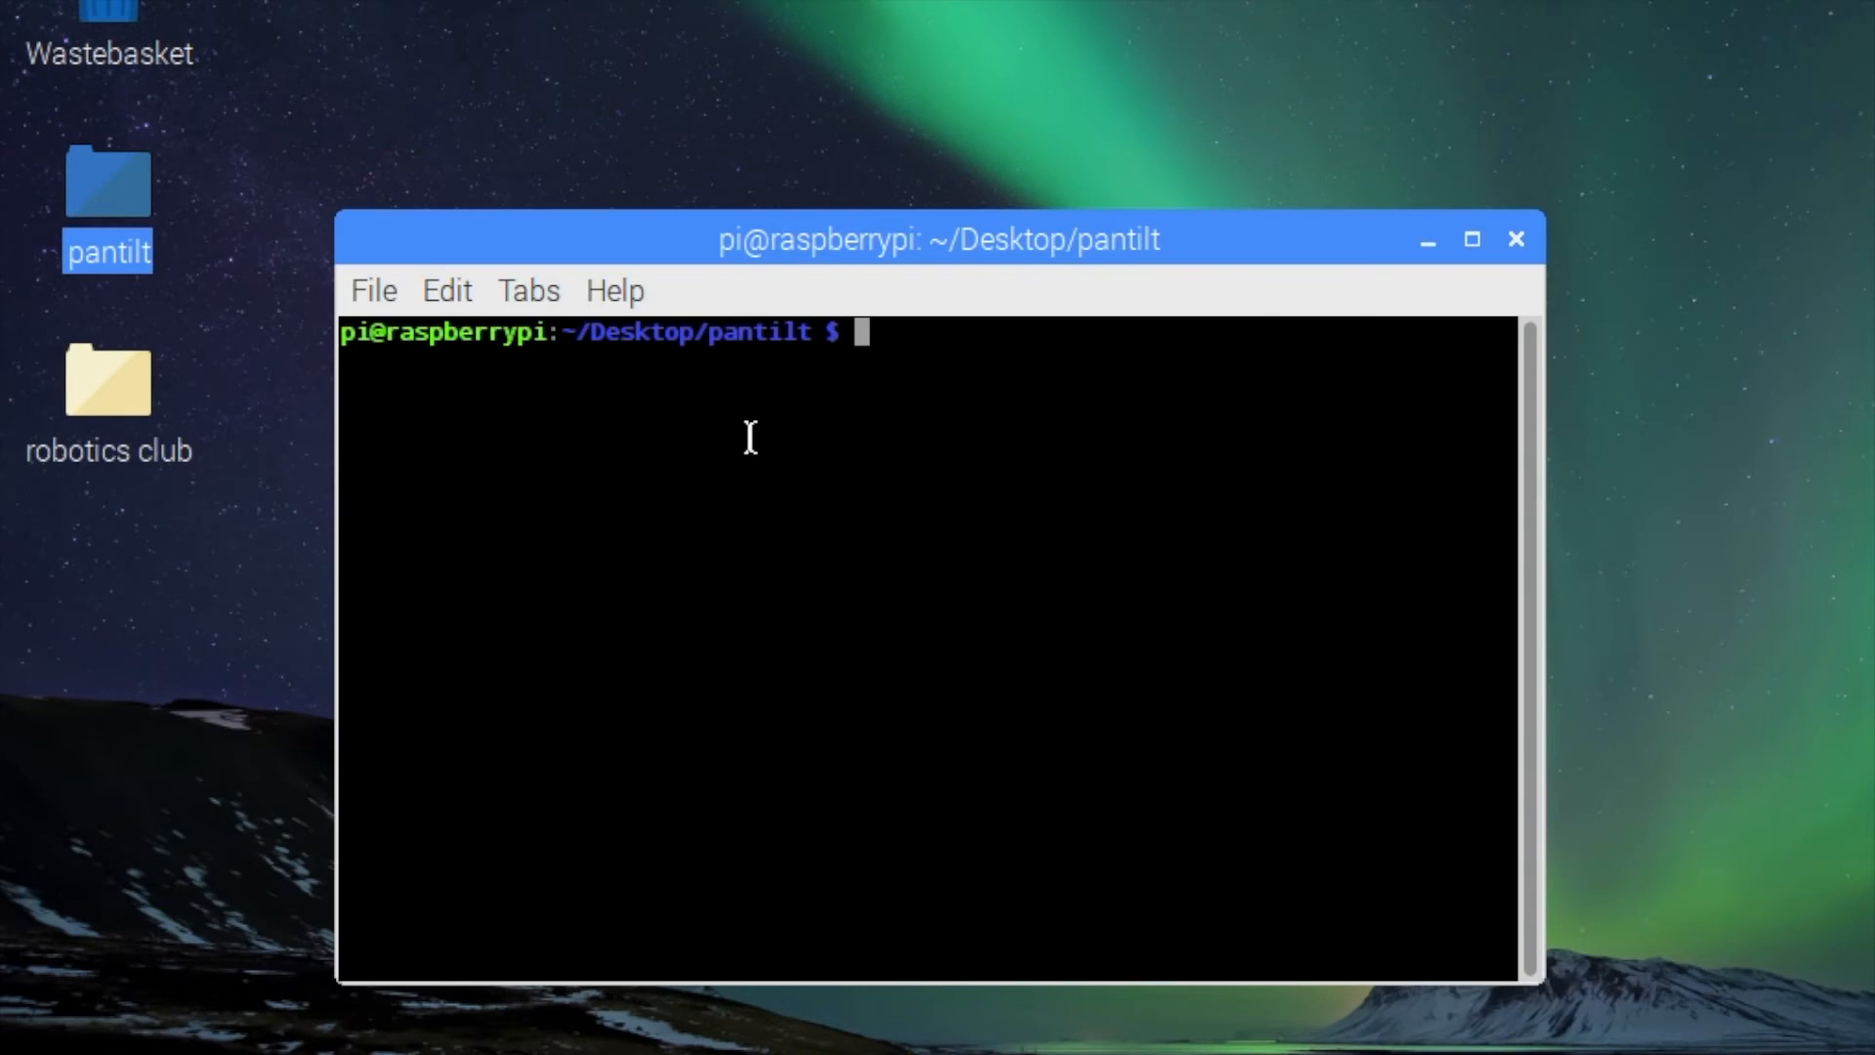
- Run 'python pantilt.py' to start the pan-tilt servo script
text(p)
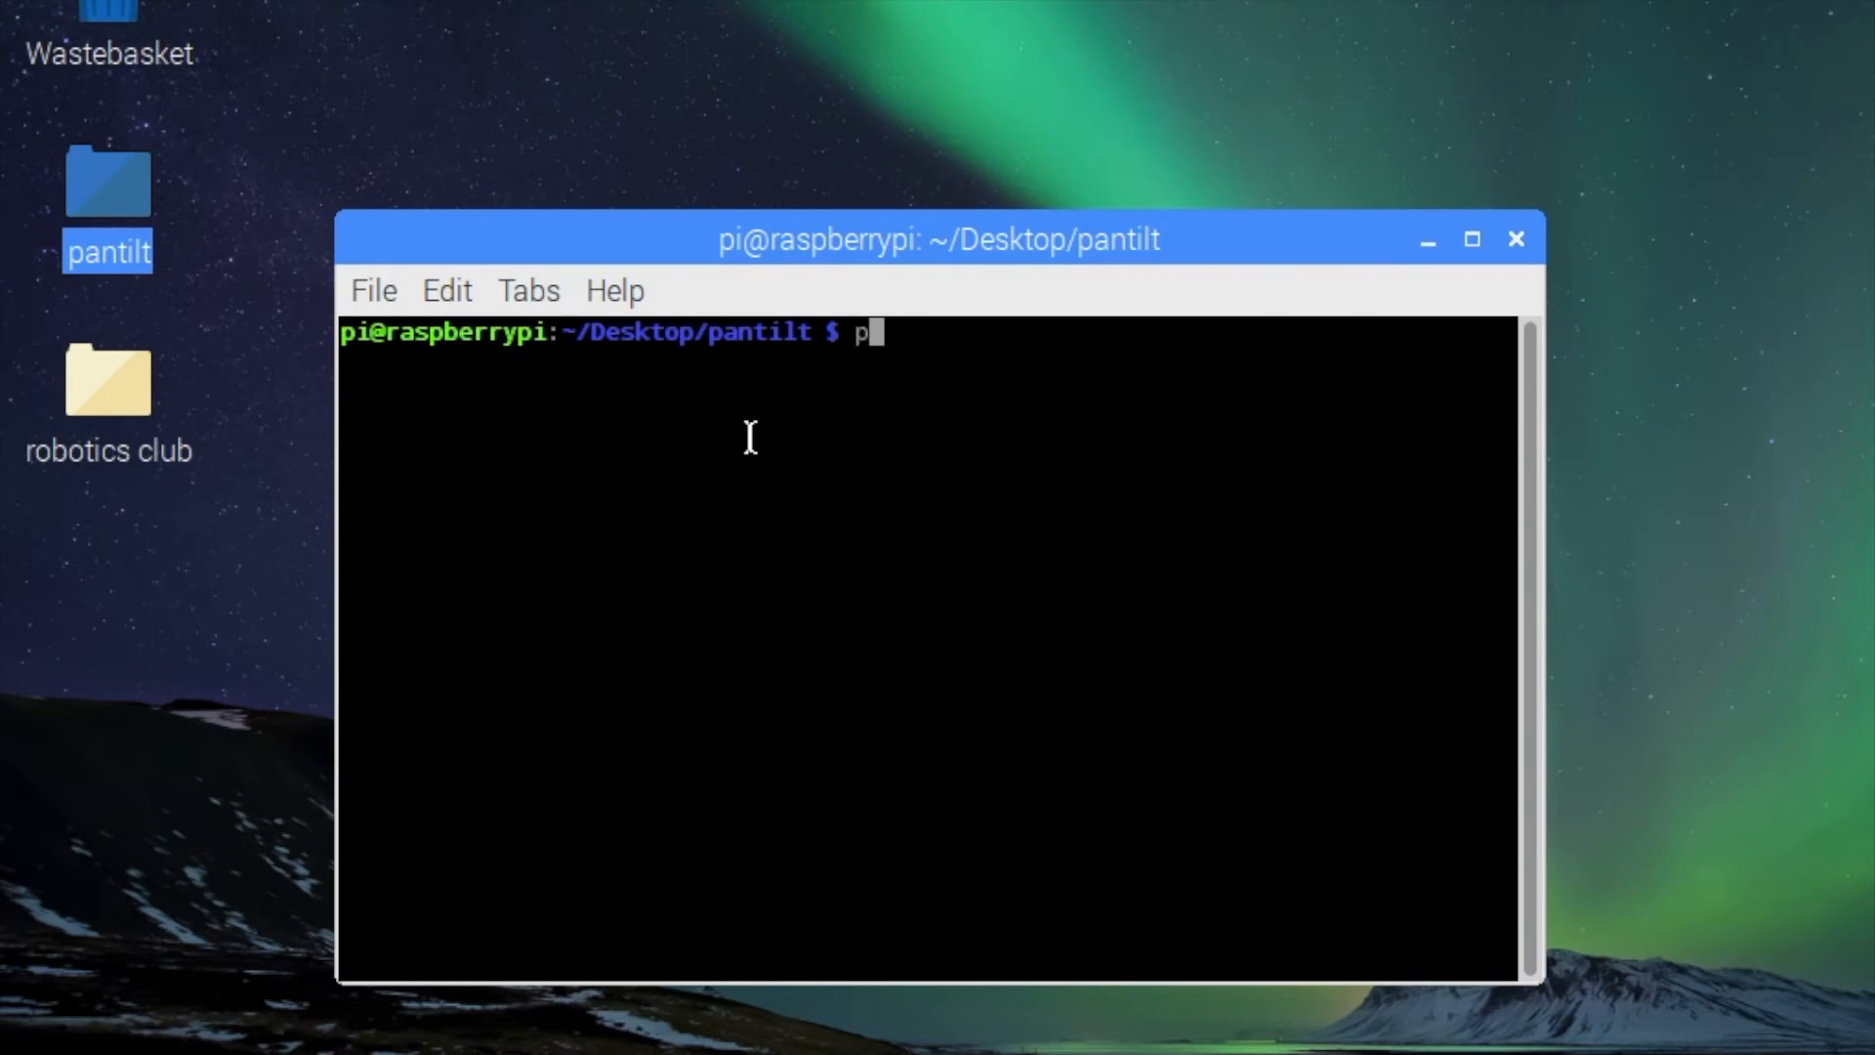
text(ython)
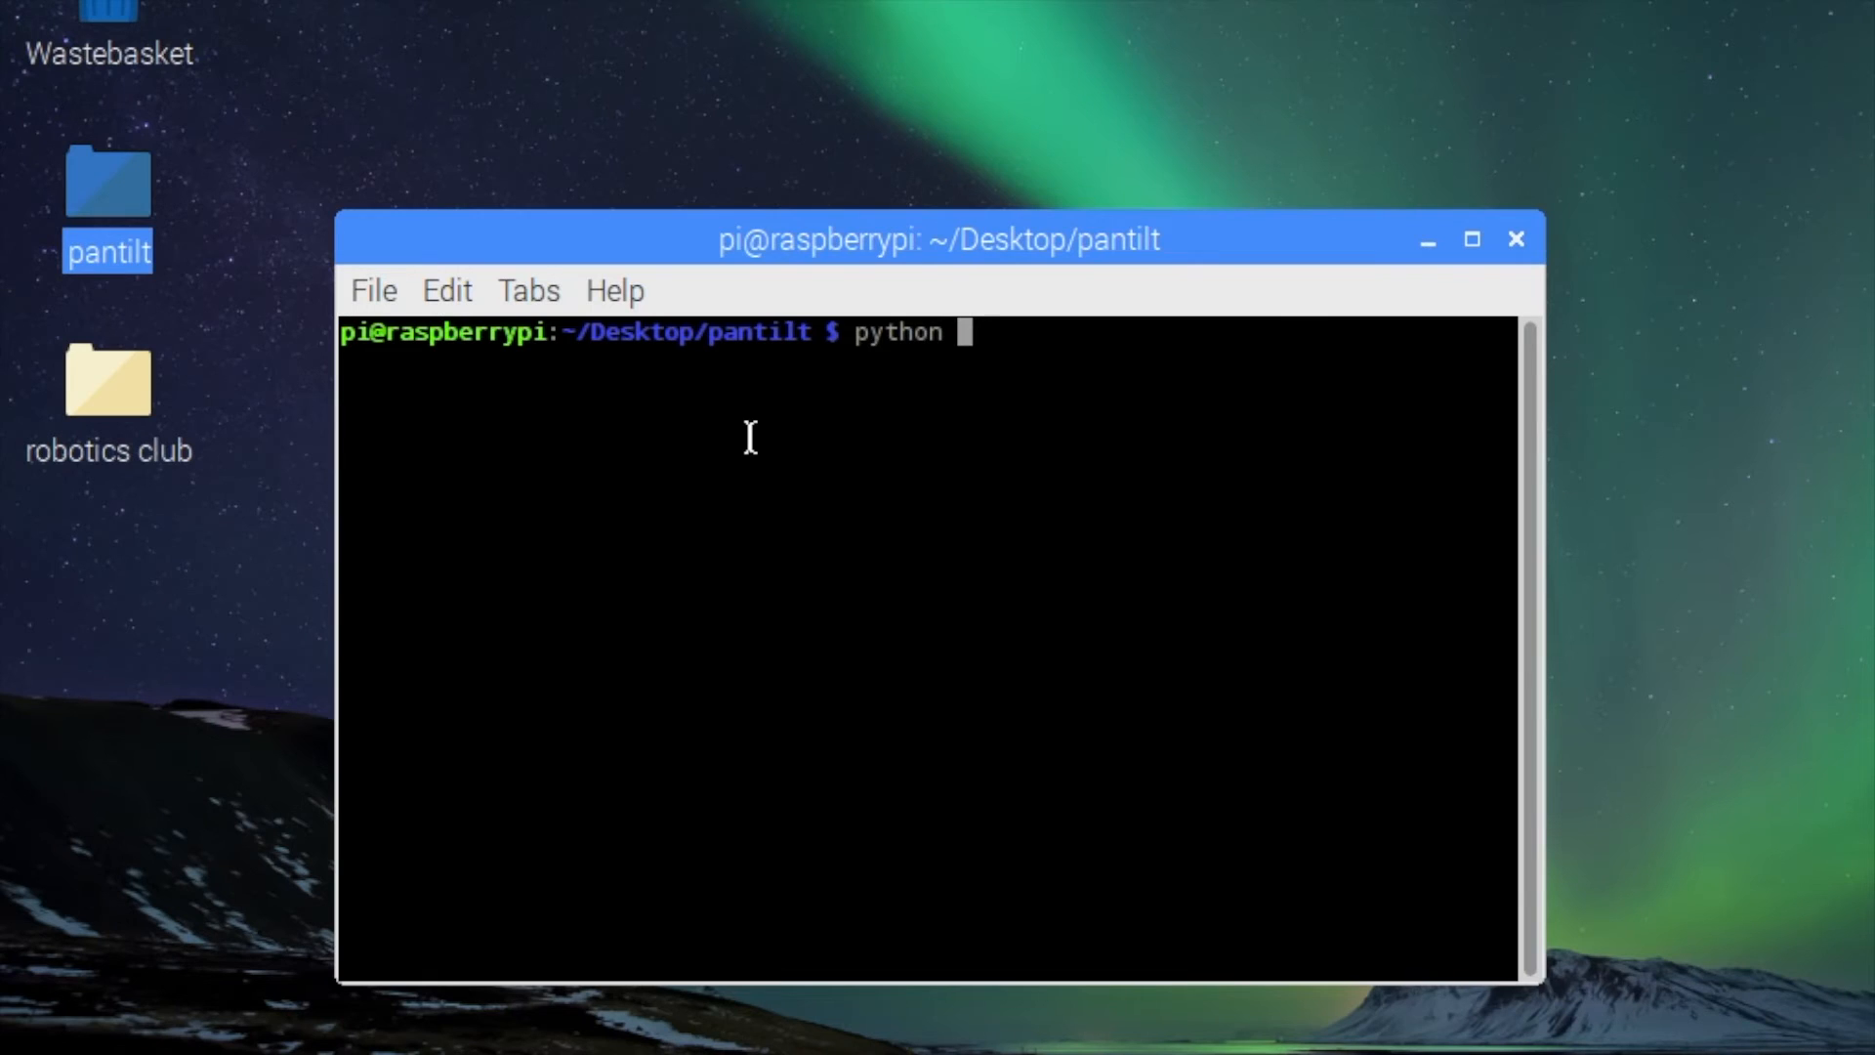
text(panti)
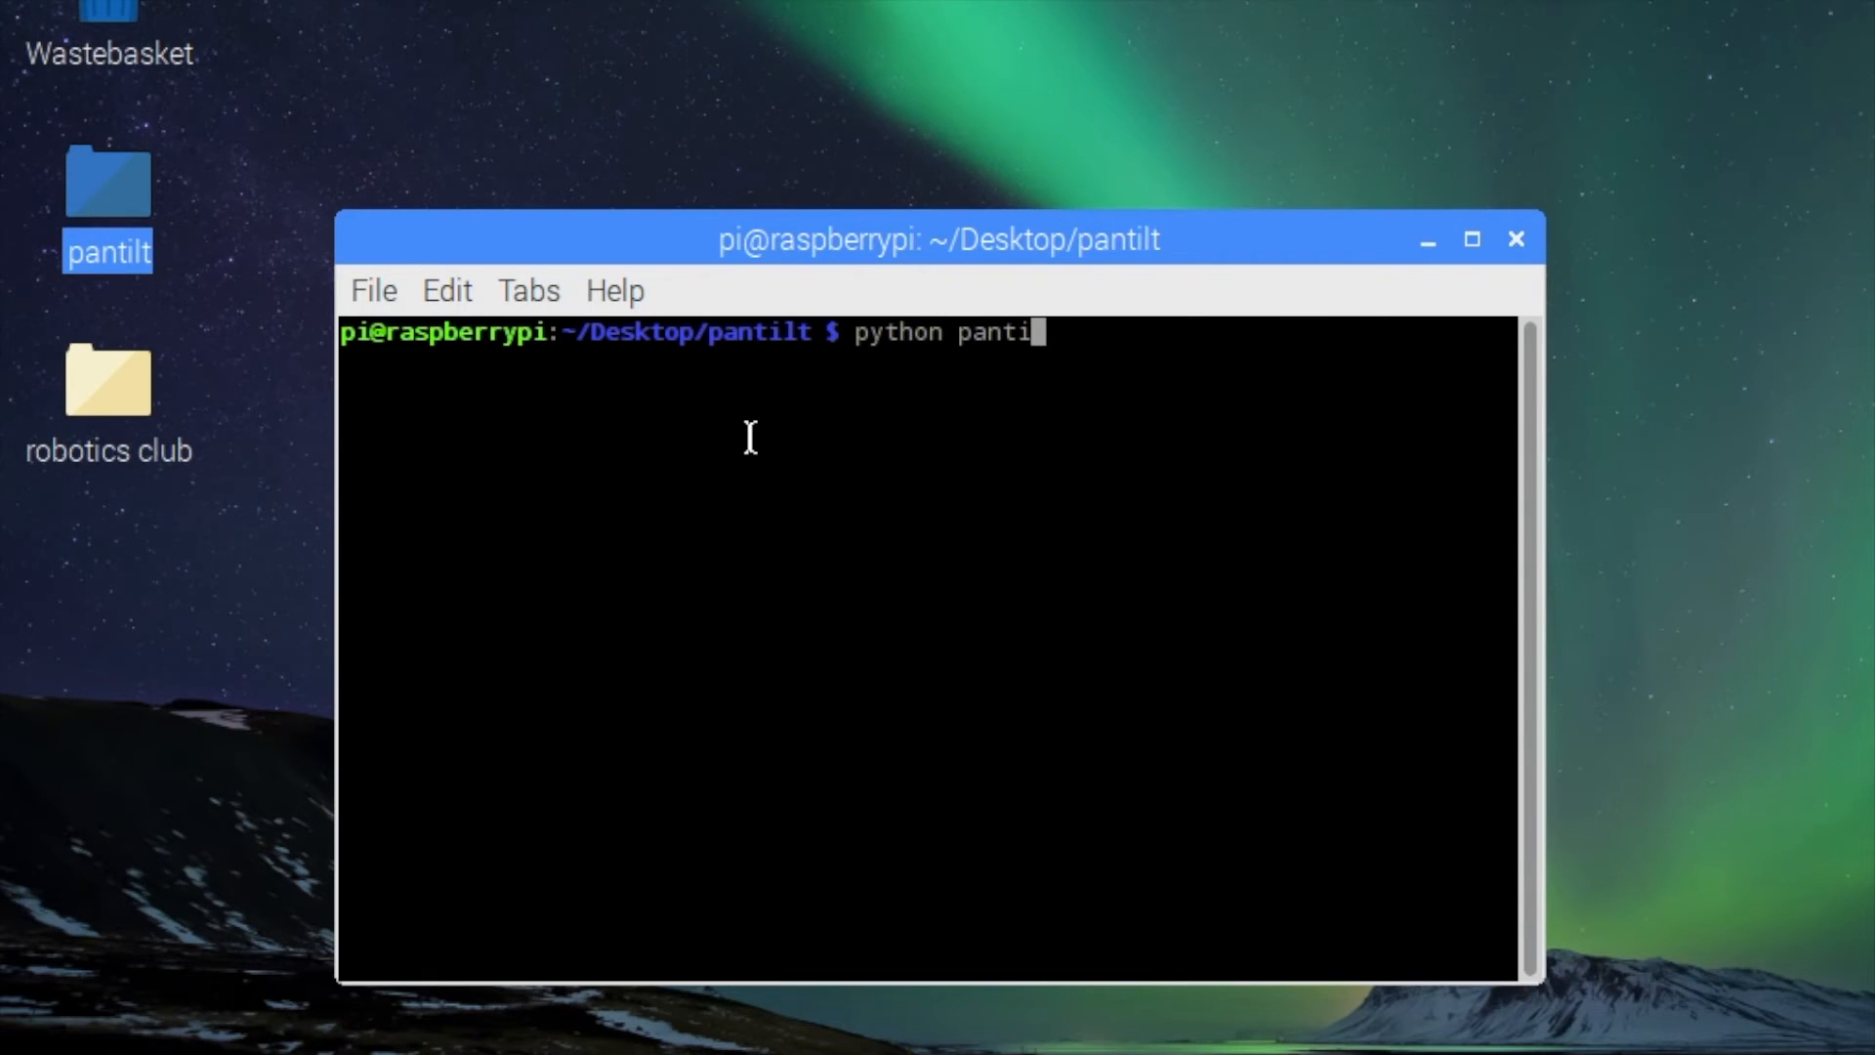
text(lt.)
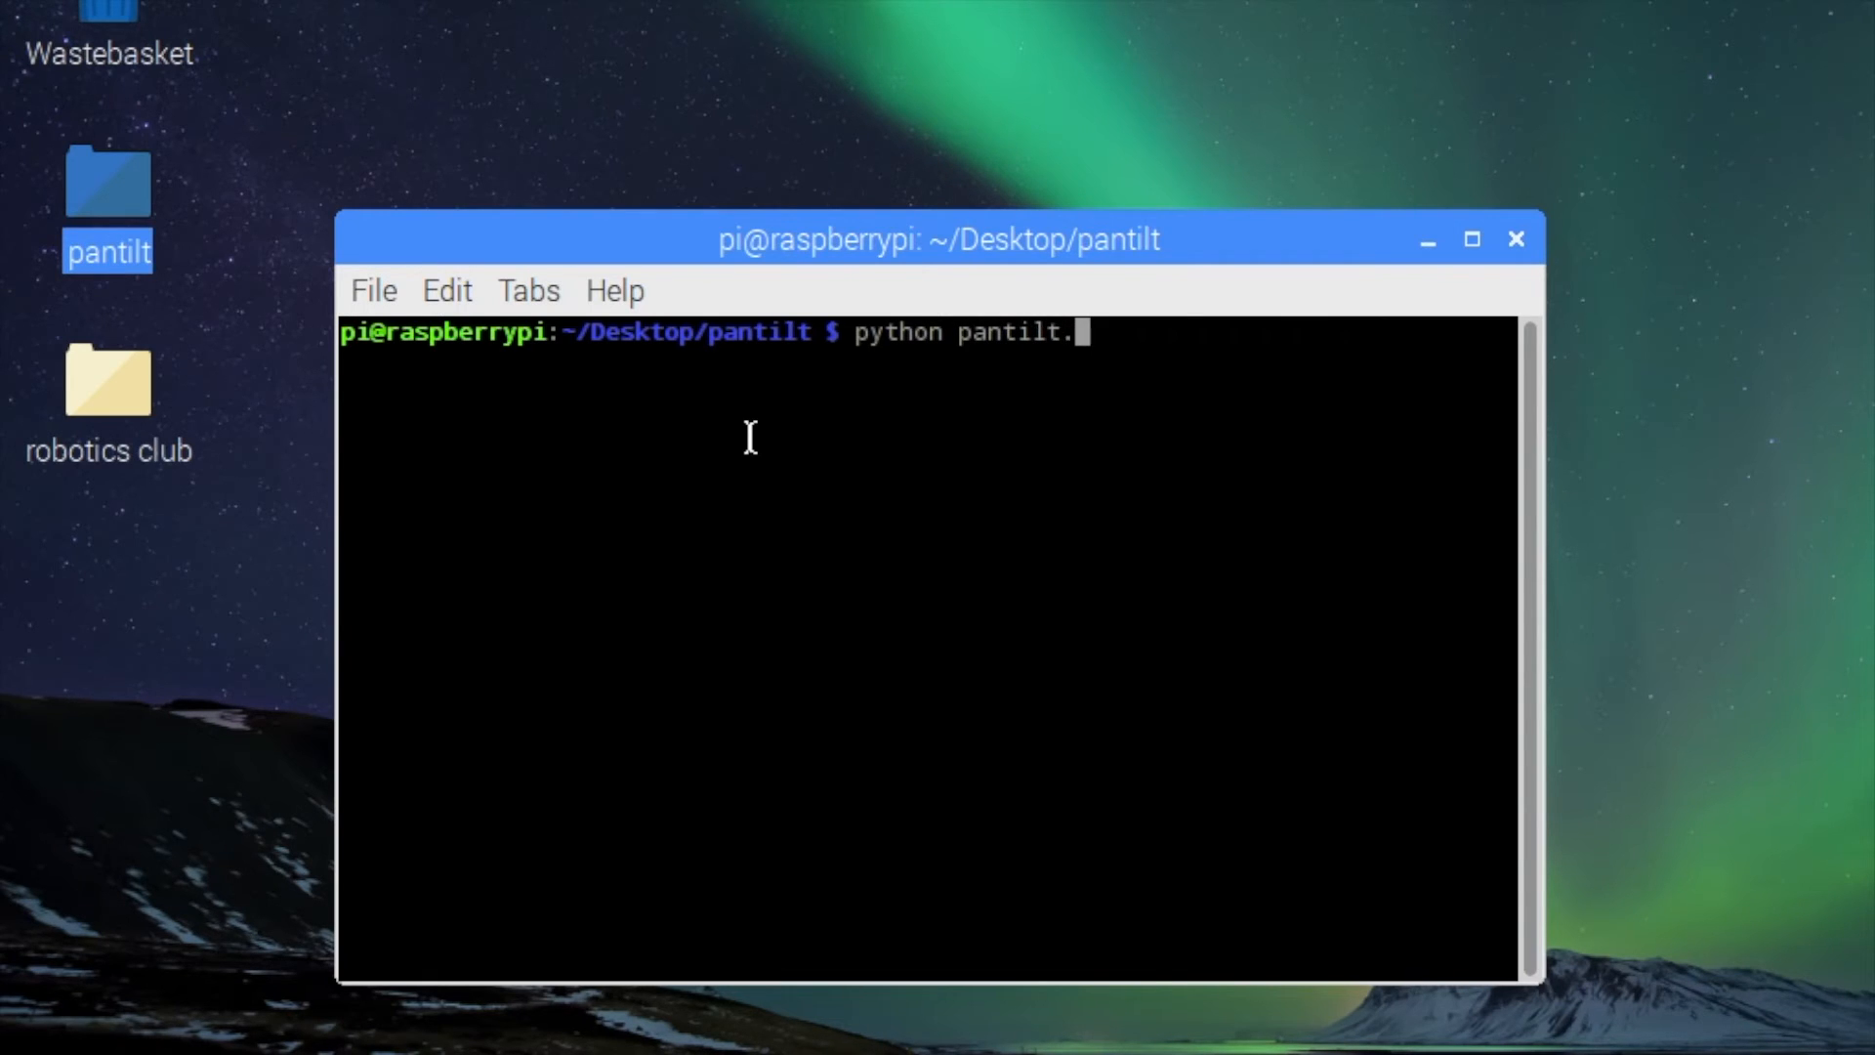
text(py)
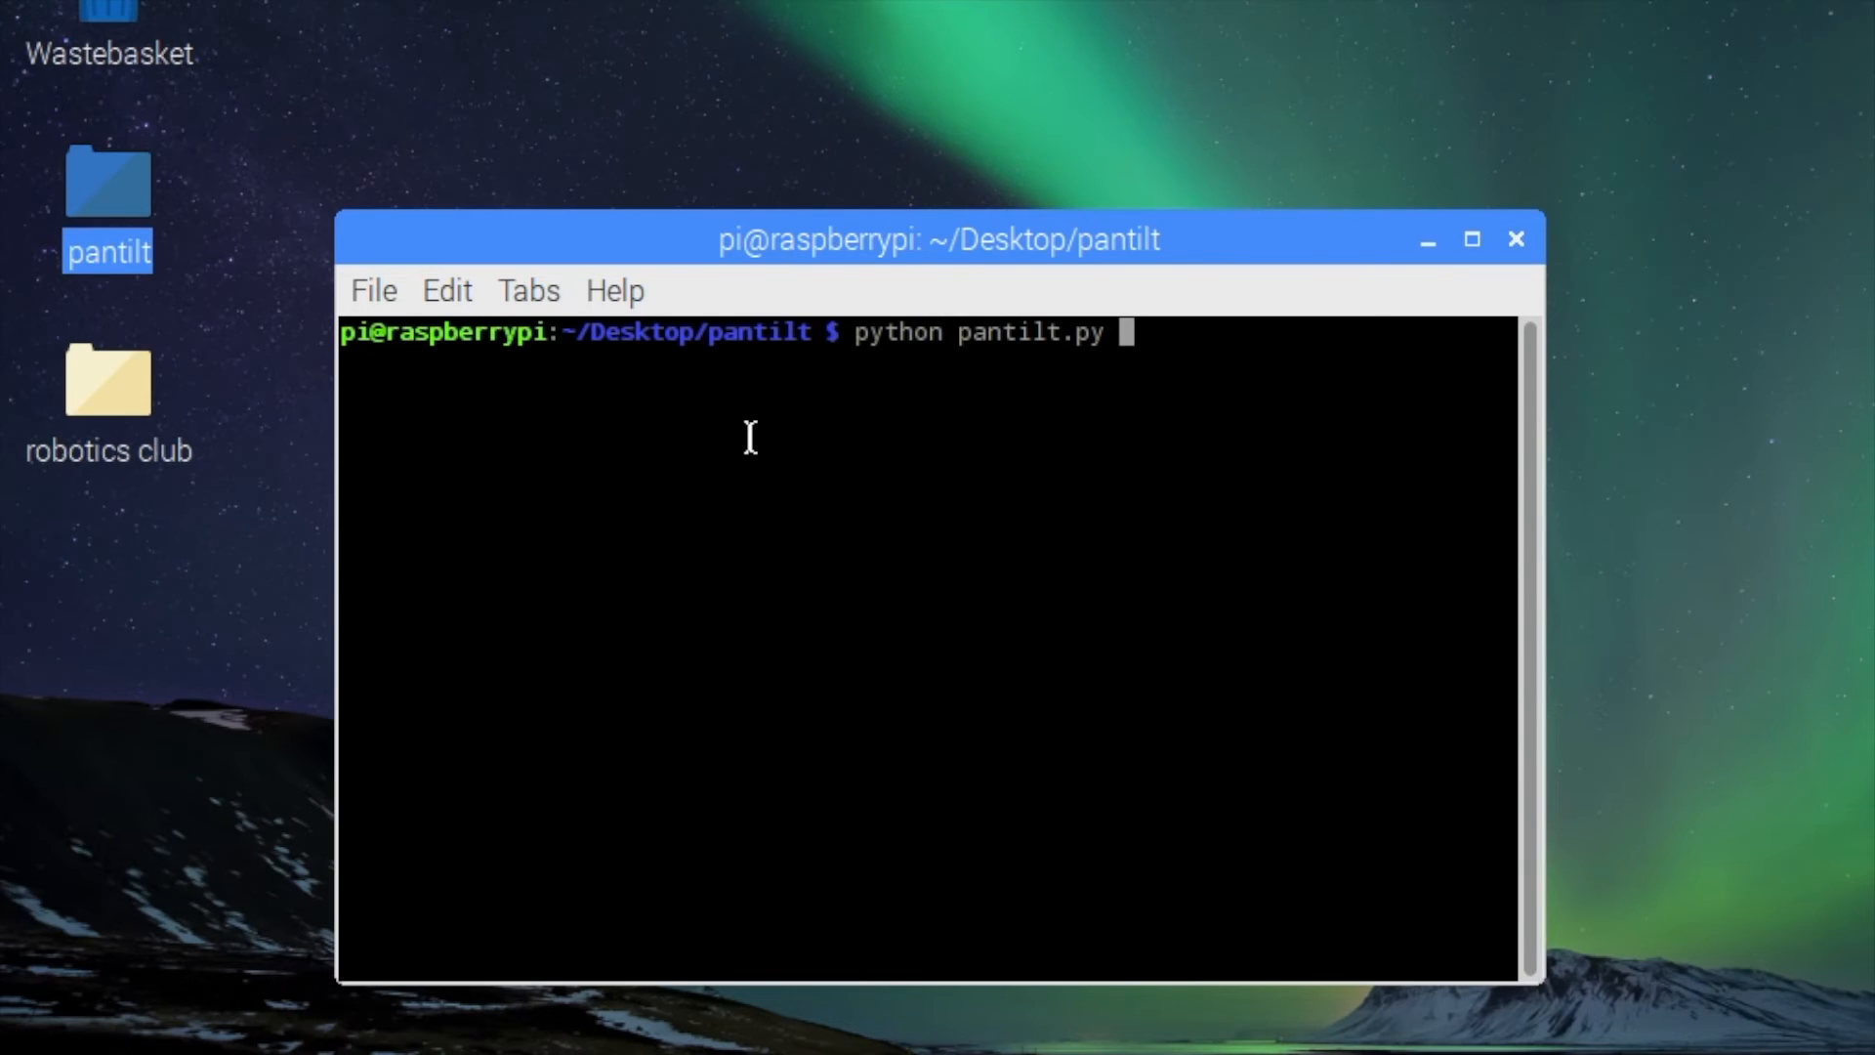
key(Return)
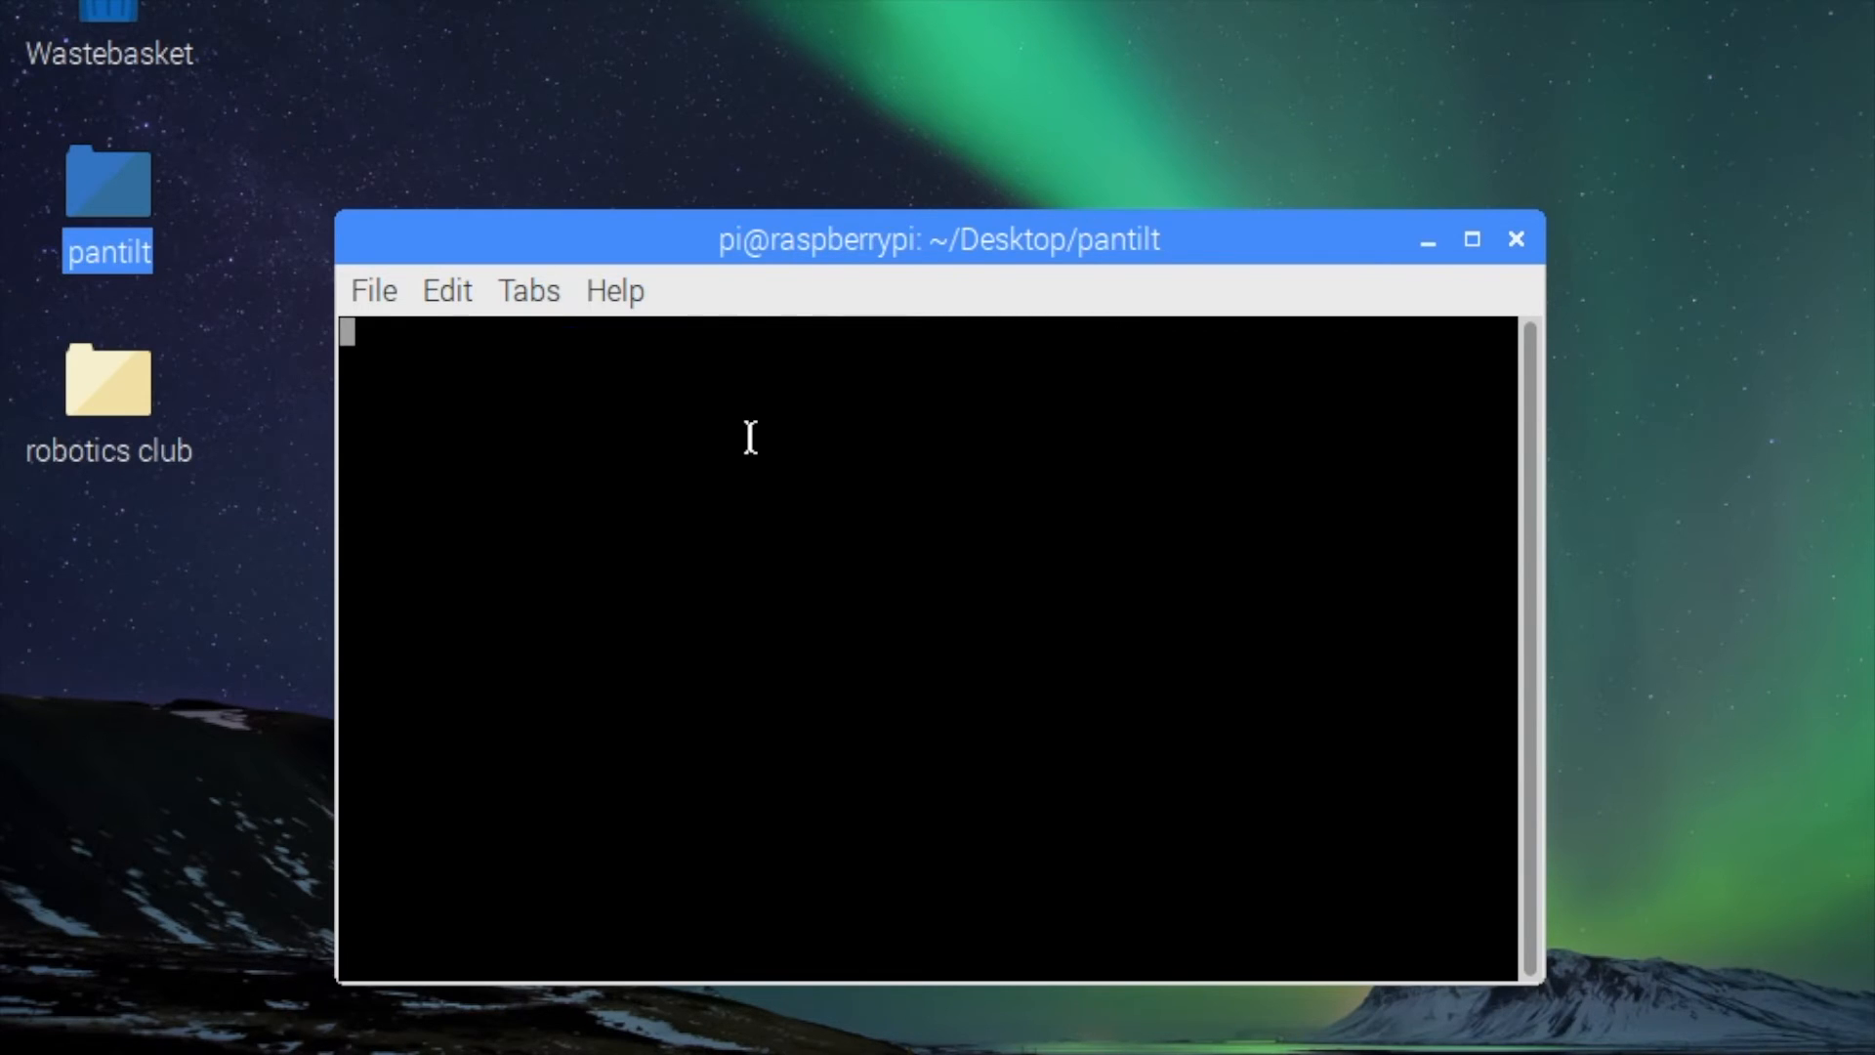
- Steer the servos with arrow keys as the script prints right, down, left, right, down, right
text(right)
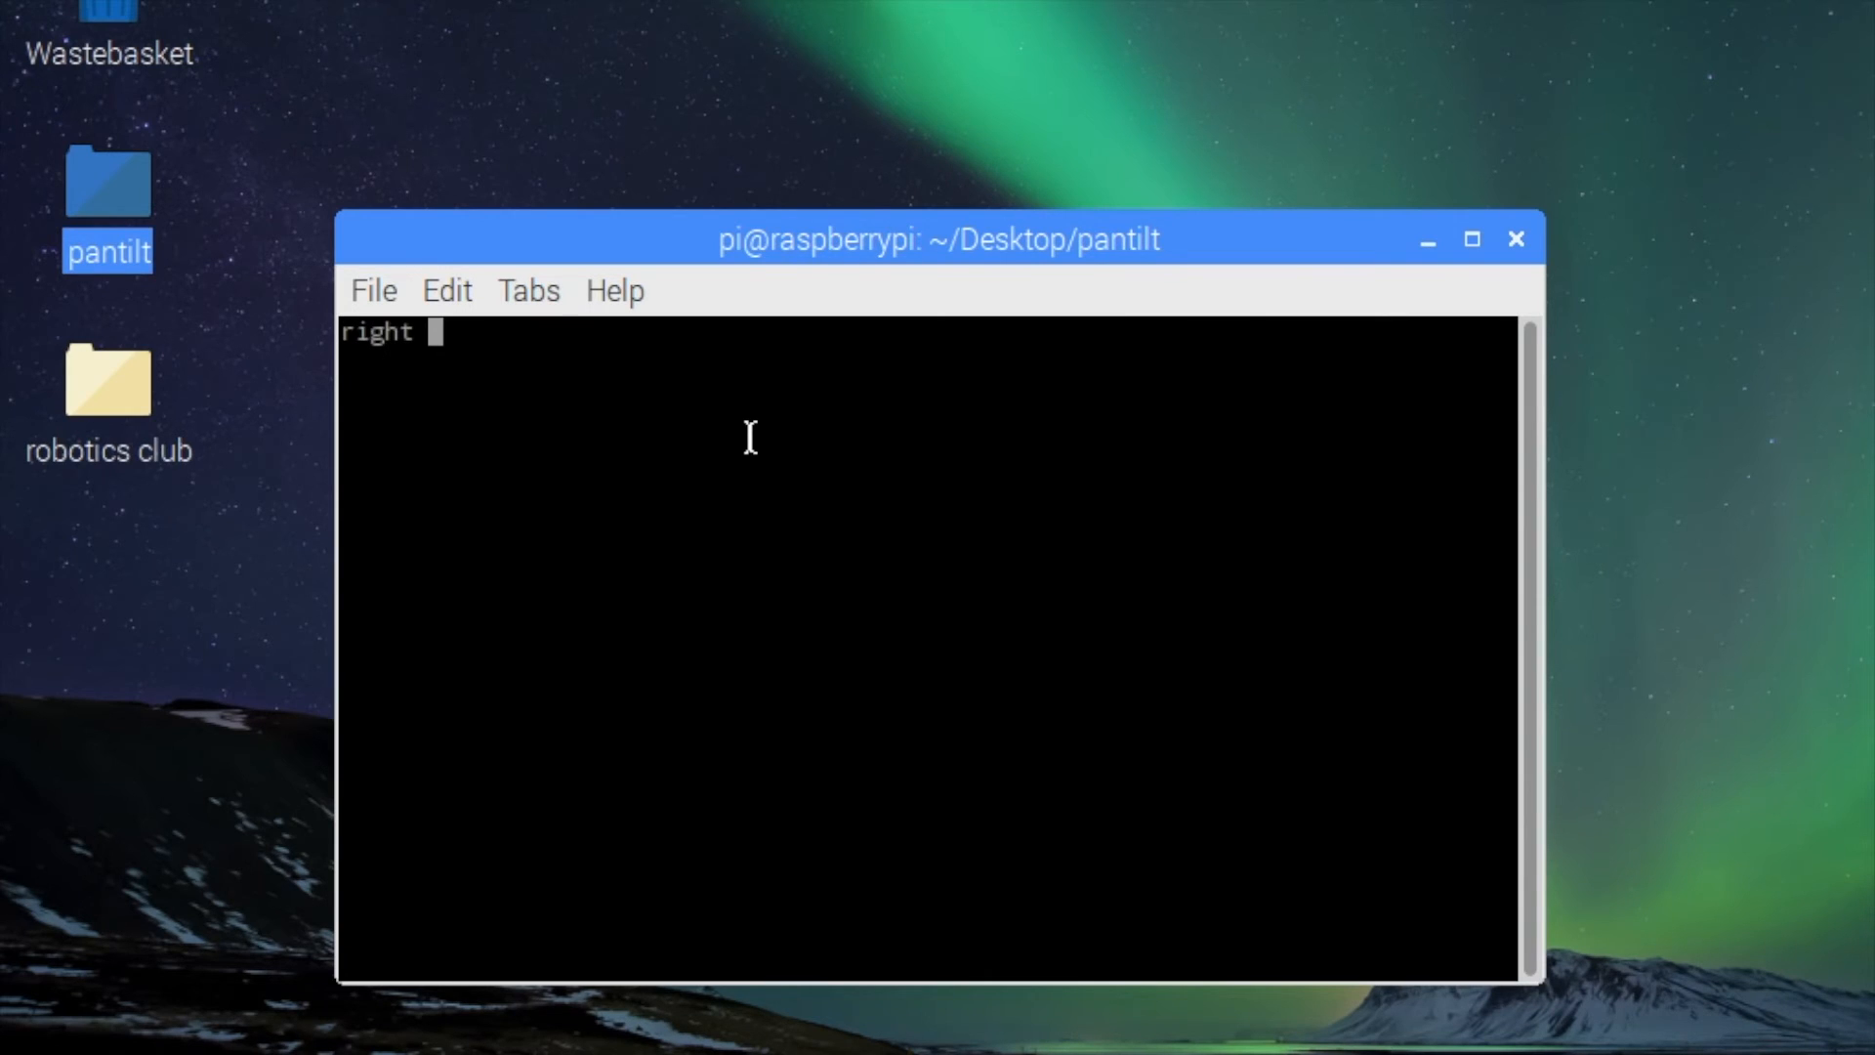
text(down)
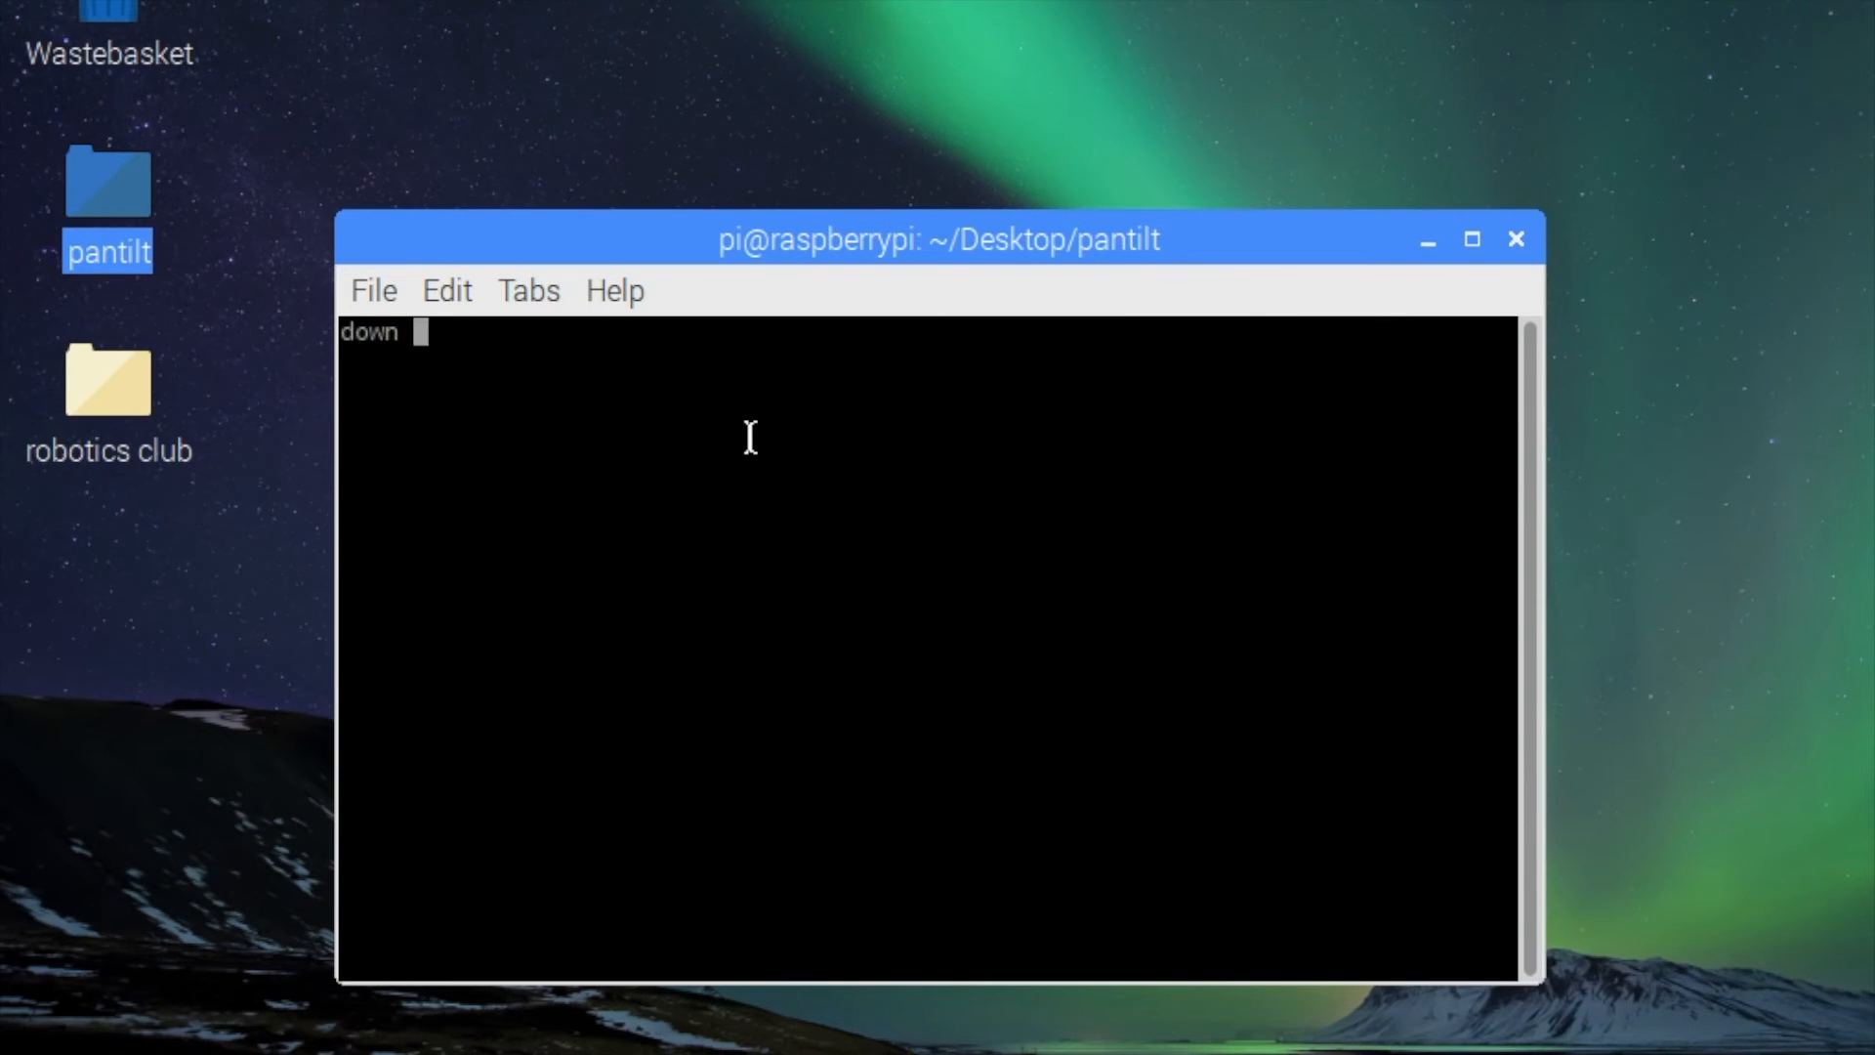
text(left)
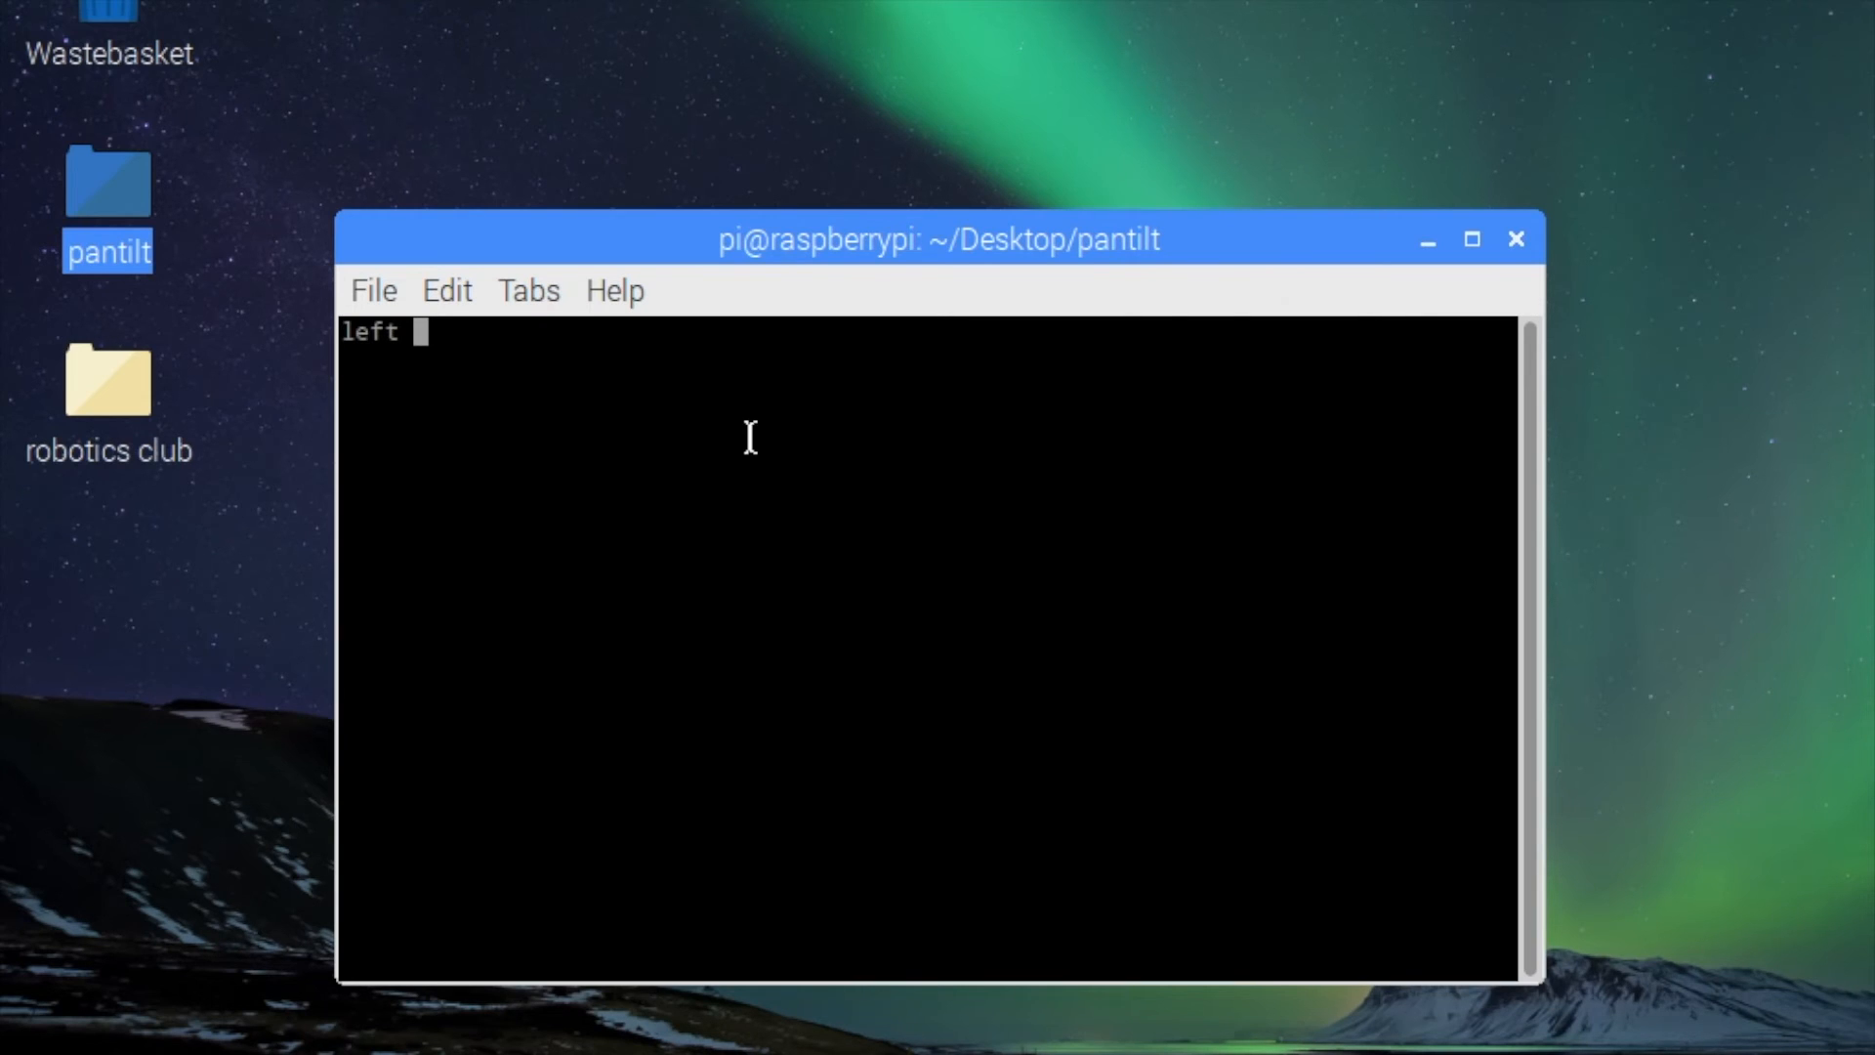
text(right)
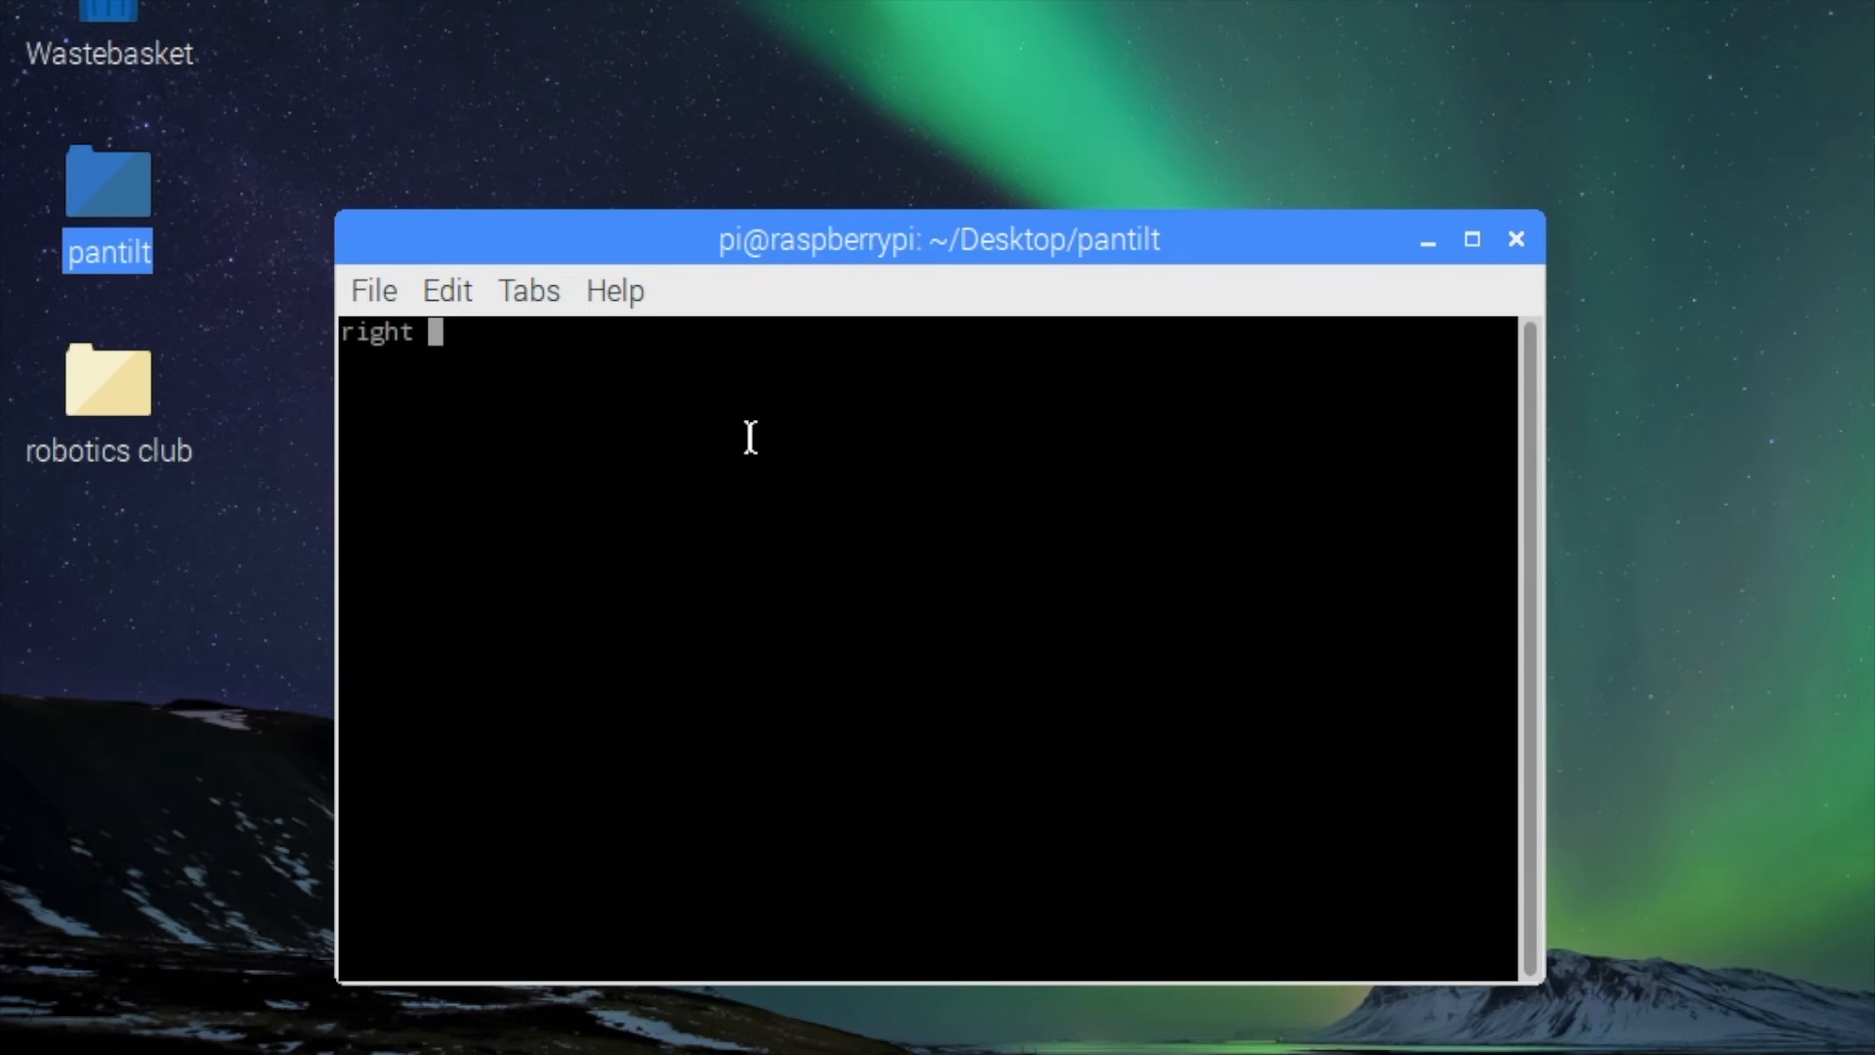
text(down)
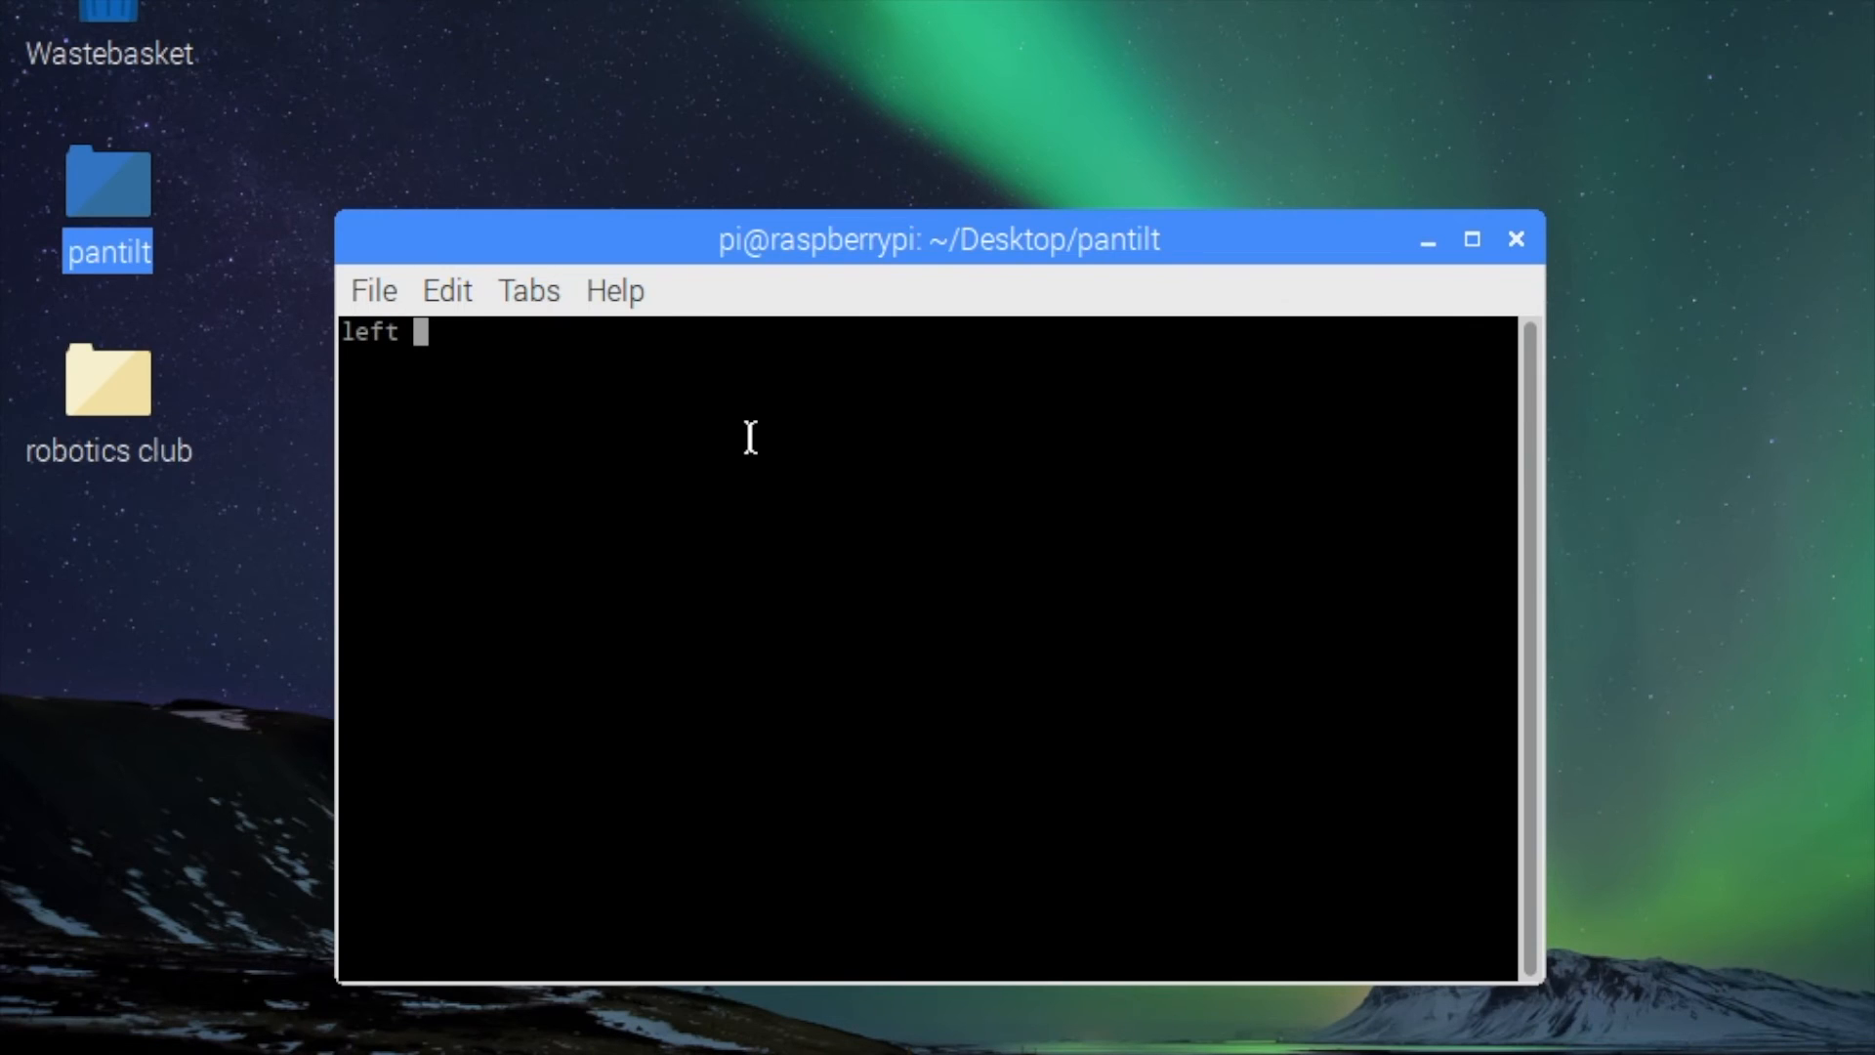
text(right)
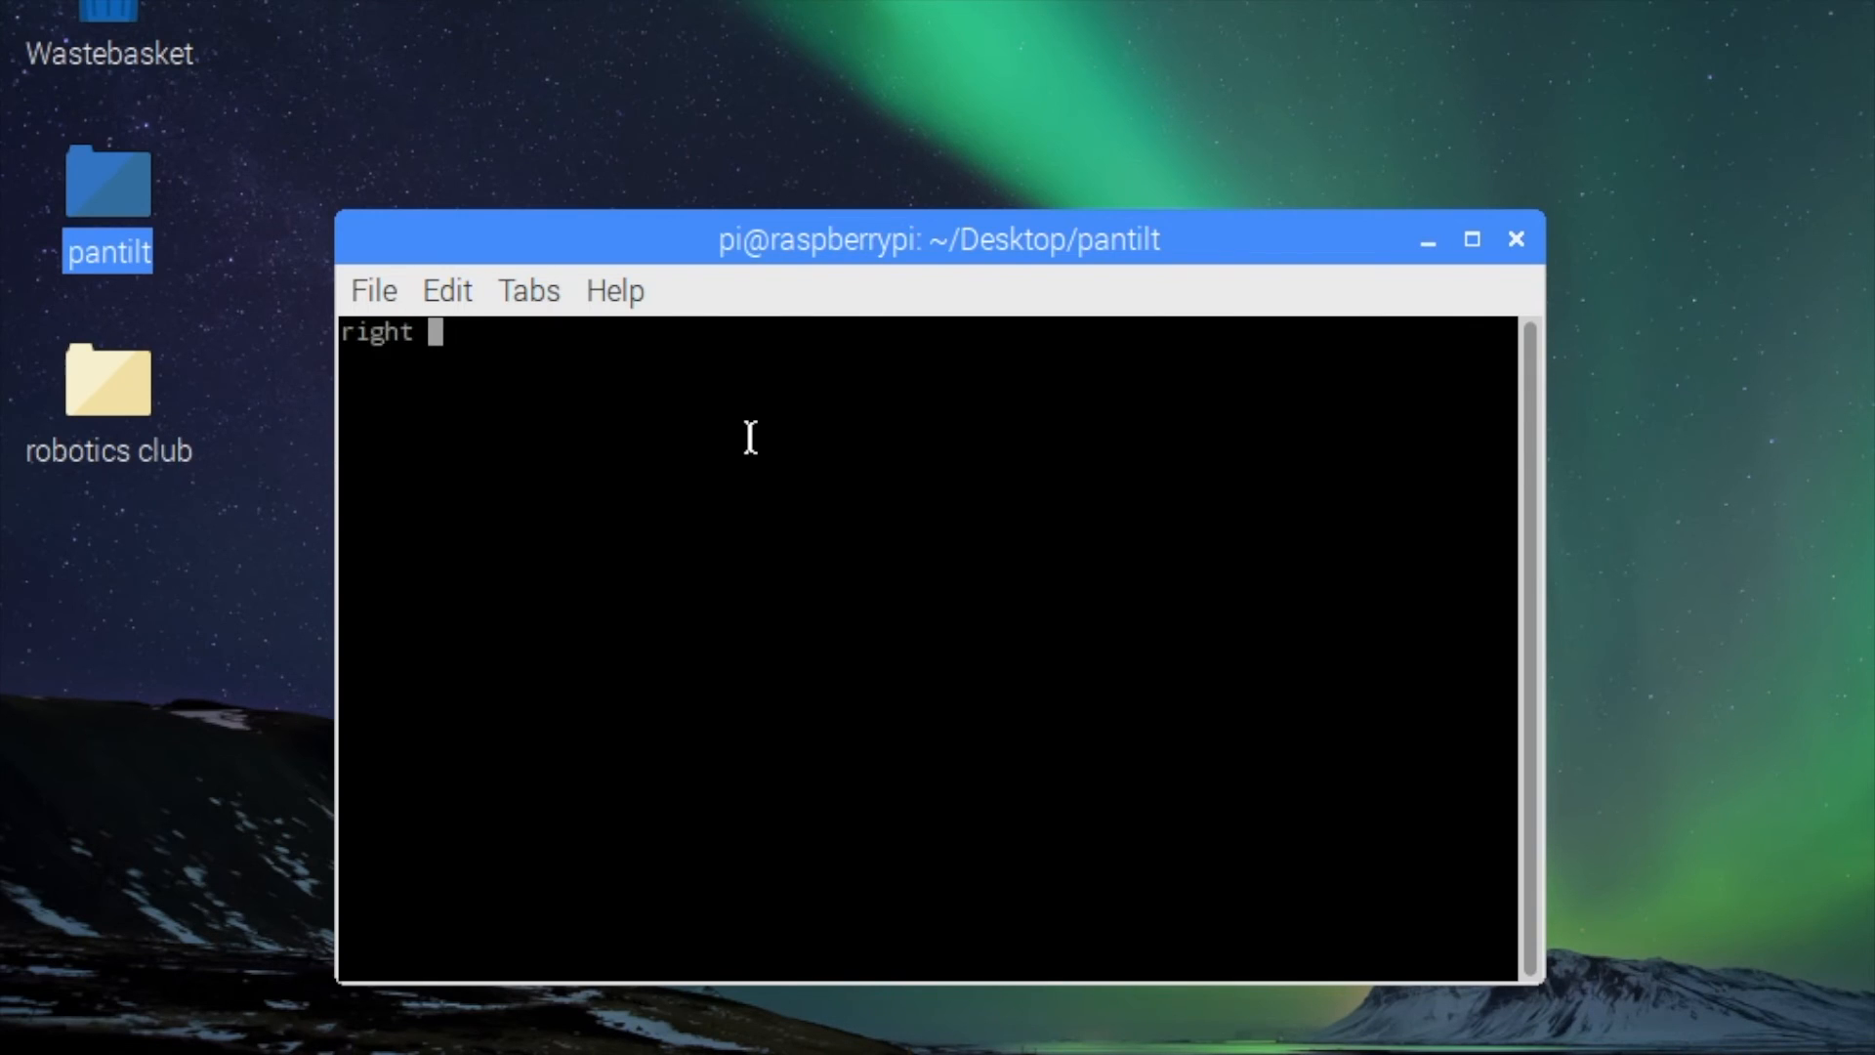